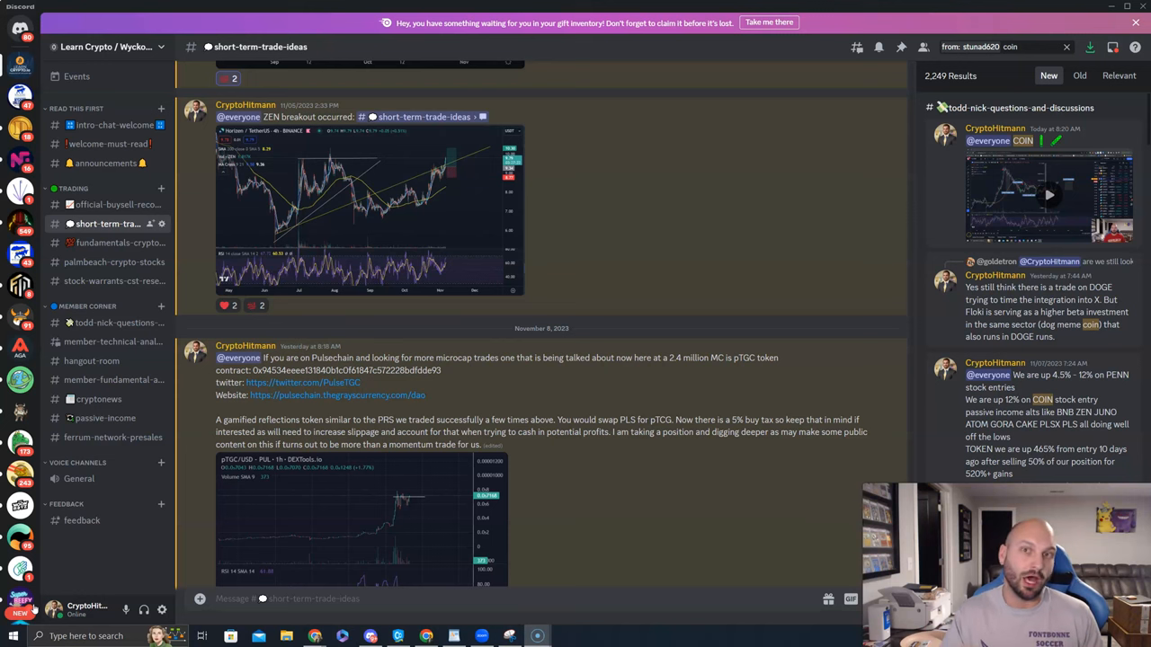
# - Scroll the #short-term-trade-ideas channel to the pTGC PulseChain announcement with its chart
pyautogui.scroll(-3)
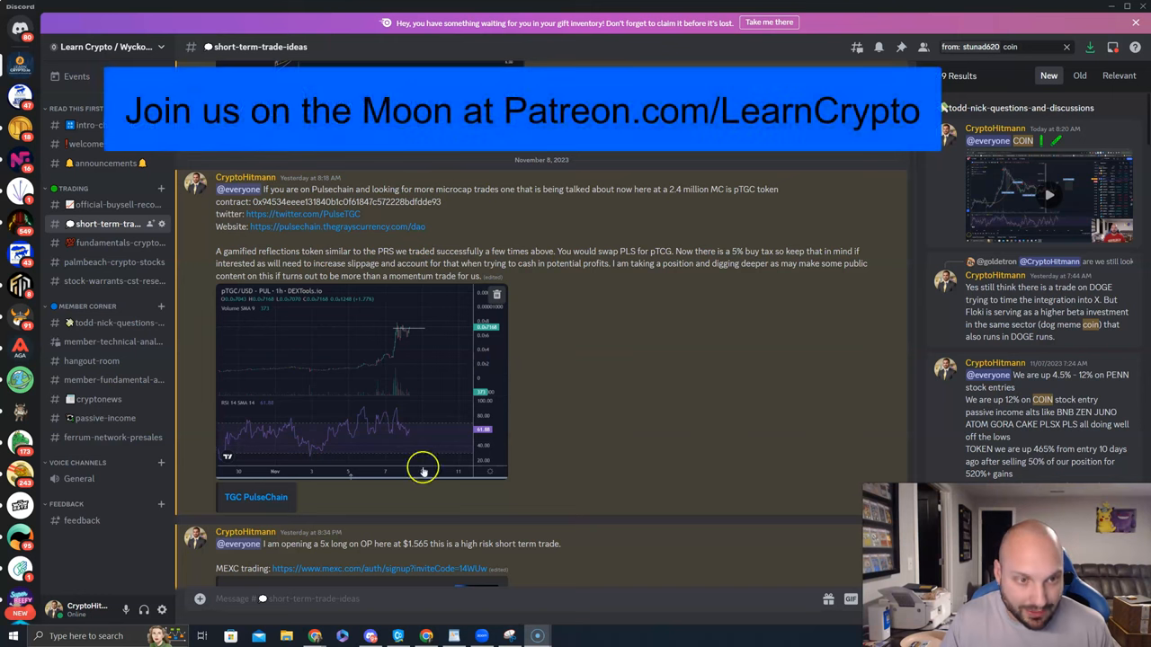
pyautogui.moveTo(690, 428)
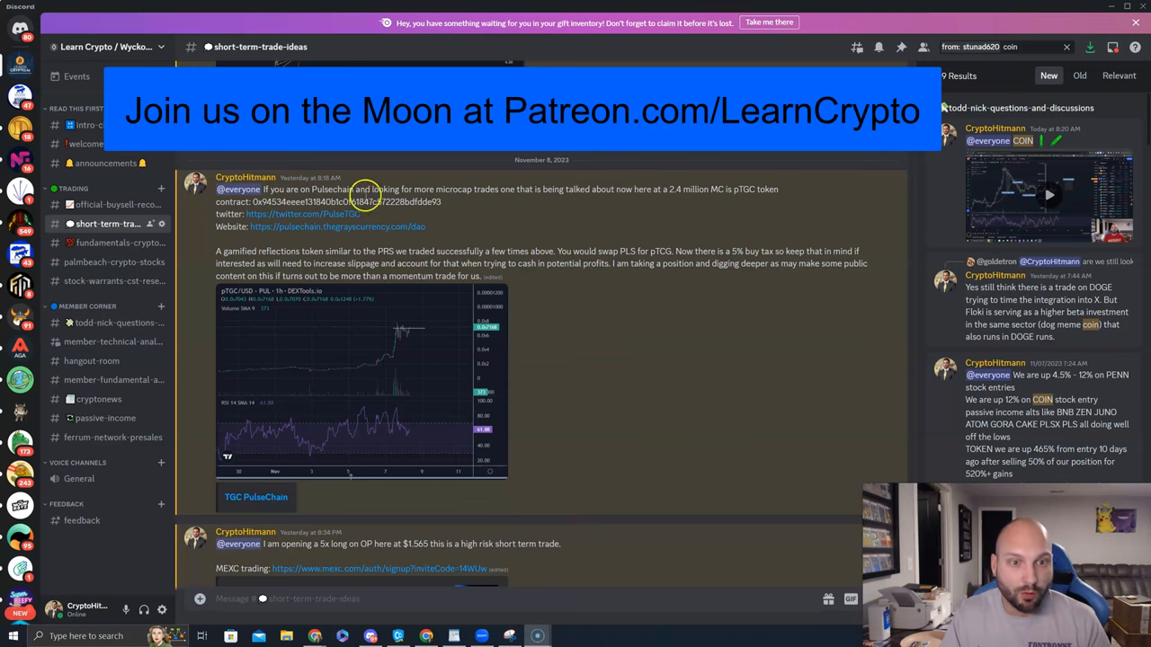
pyautogui.moveTo(547, 202)
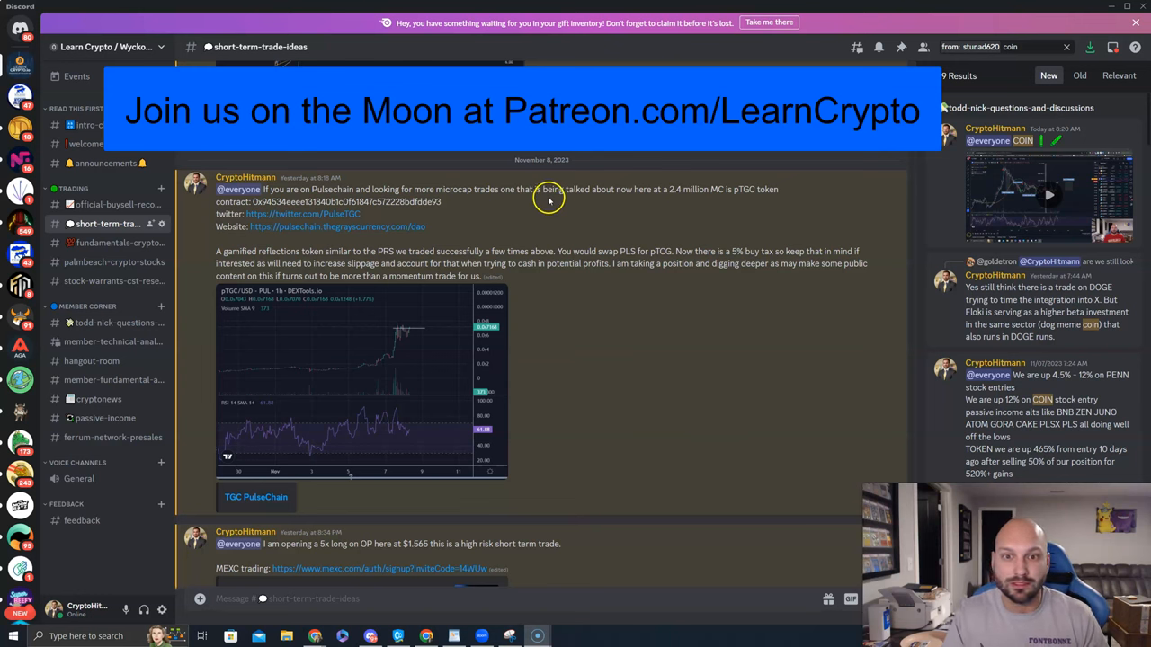
pyautogui.moveTo(669, 194)
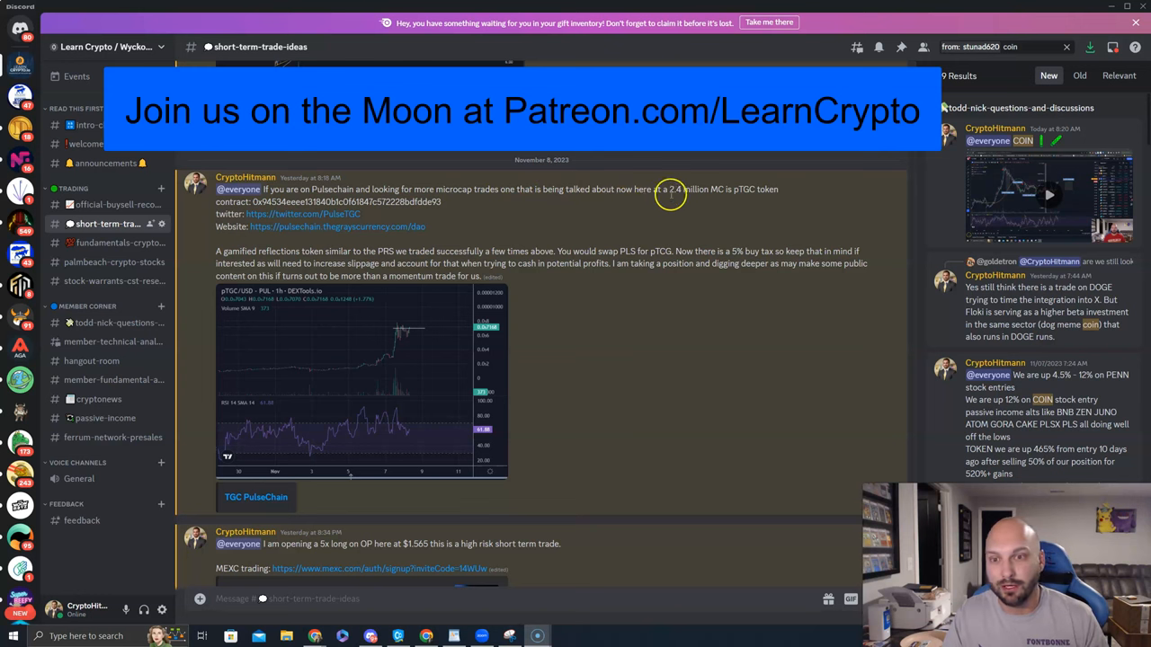
pyautogui.moveTo(694, 270)
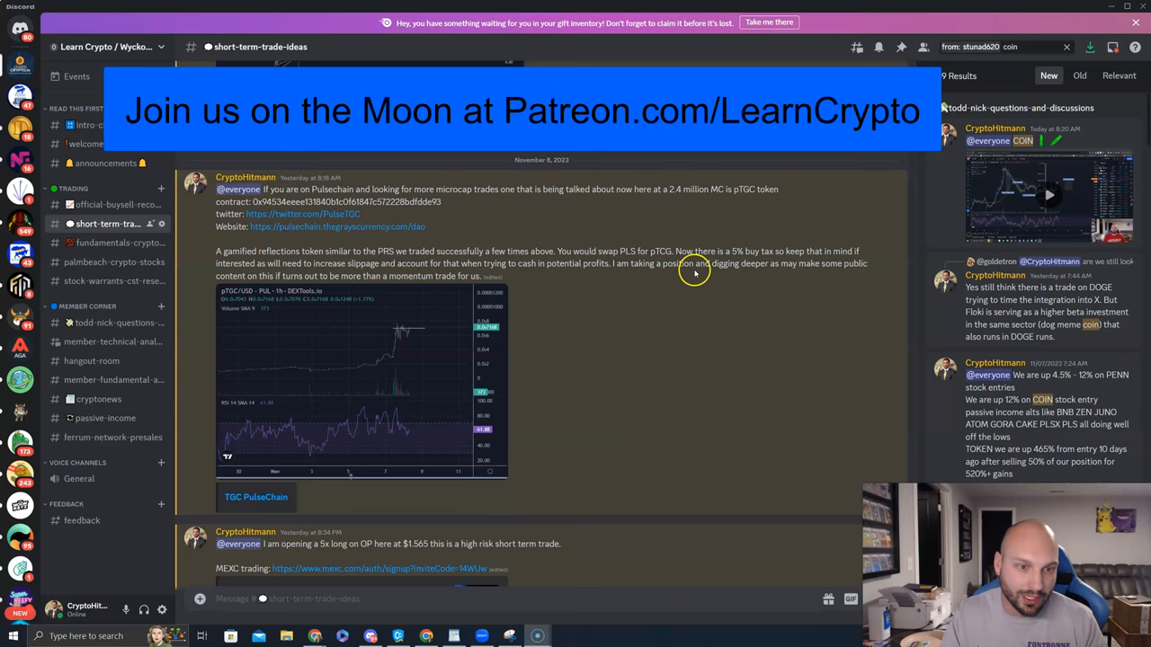
pyautogui.moveTo(640, 331)
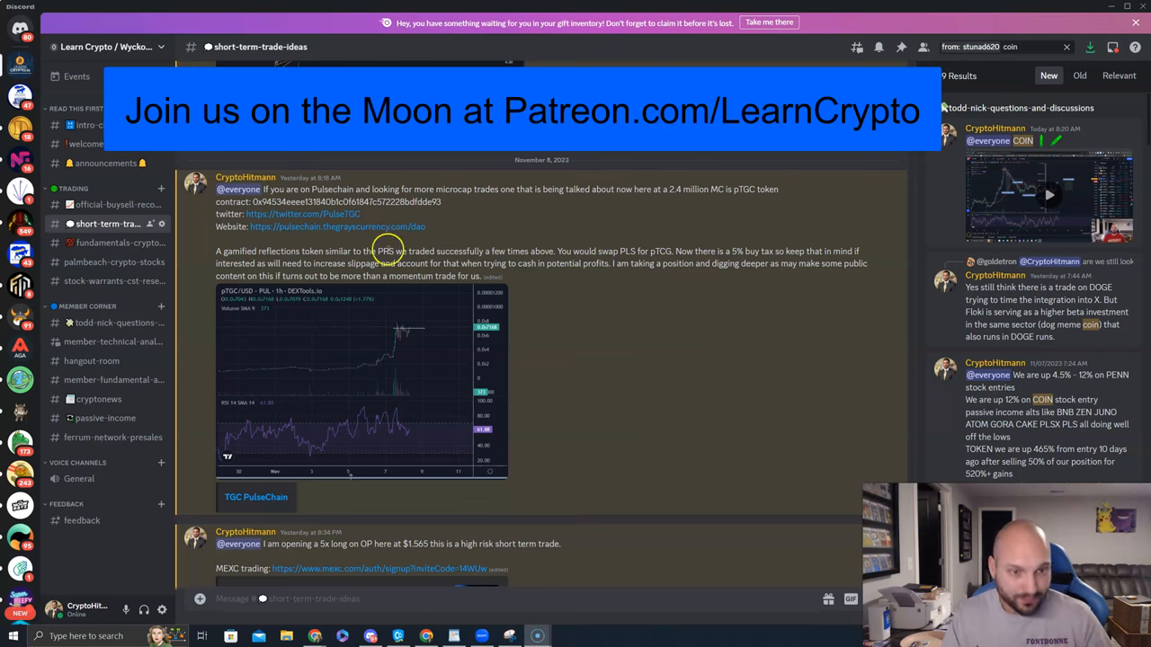
pyautogui.moveTo(608, 313)
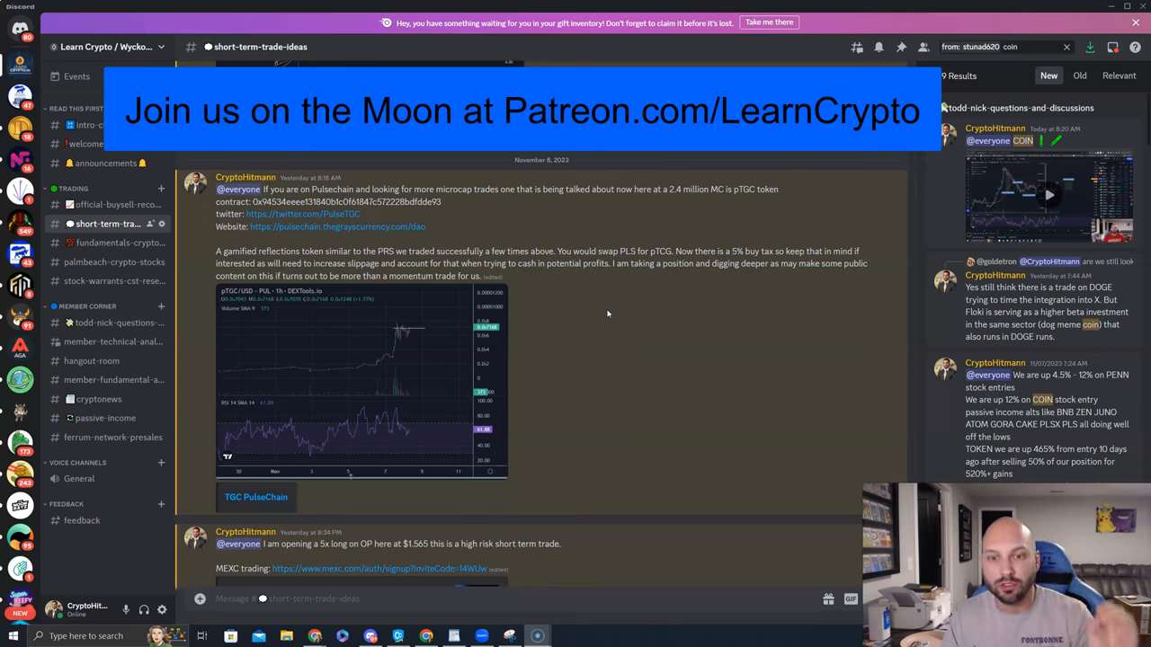
pyautogui.moveTo(568, 302)
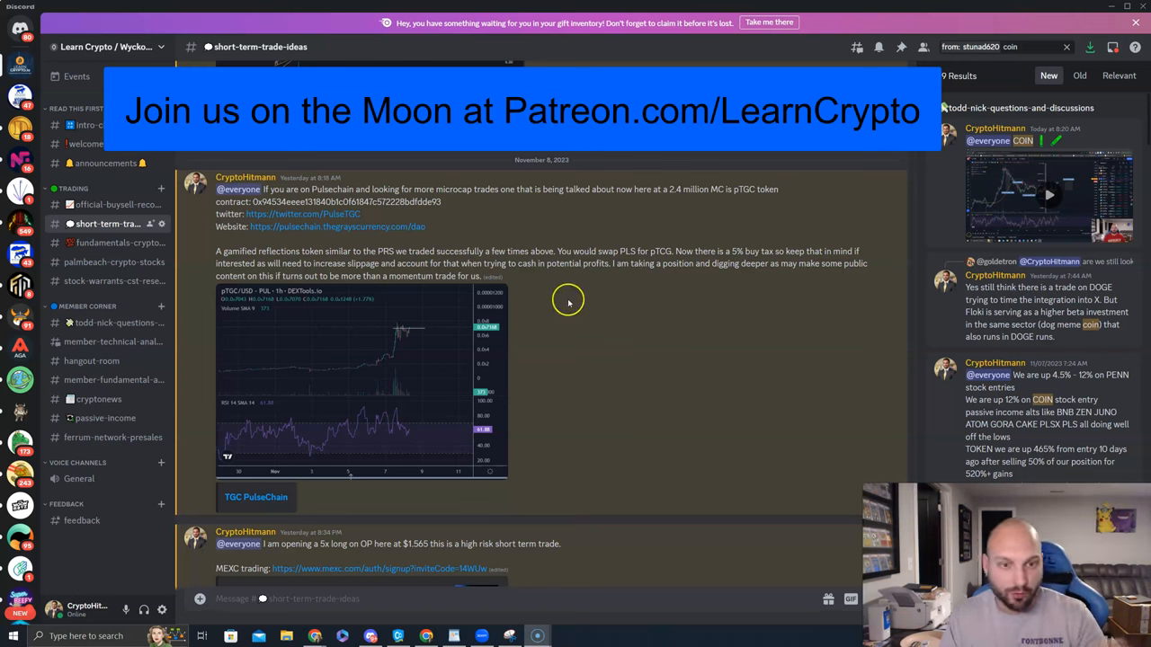
pyautogui.moveTo(687, 299)
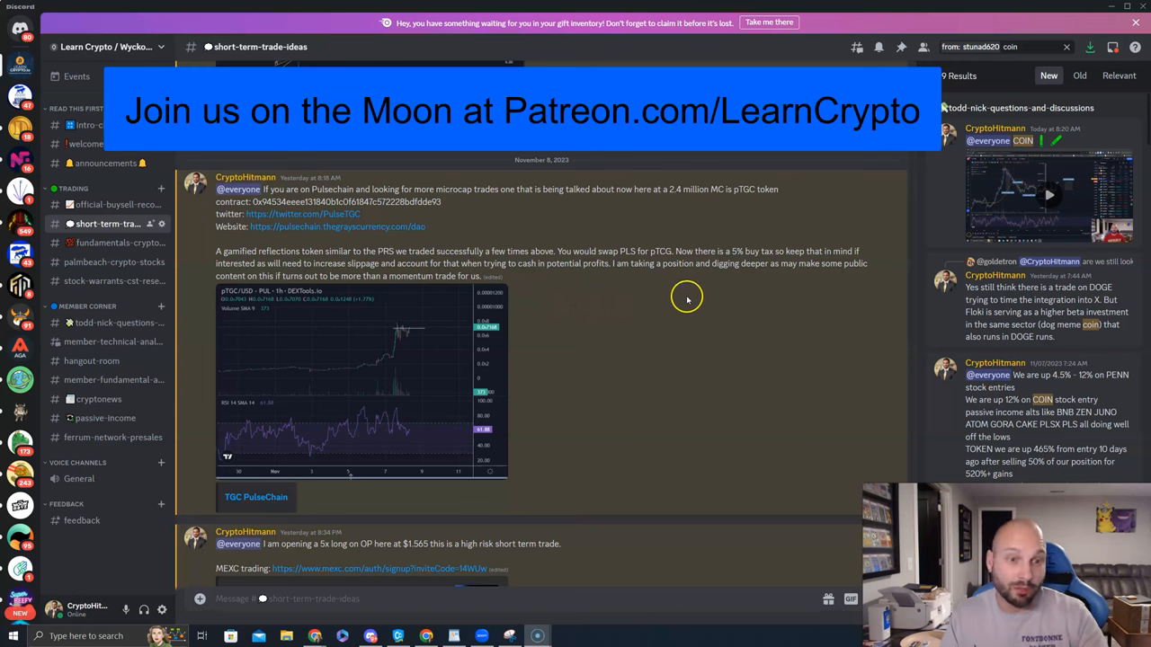
pyautogui.moveTo(795, 273)
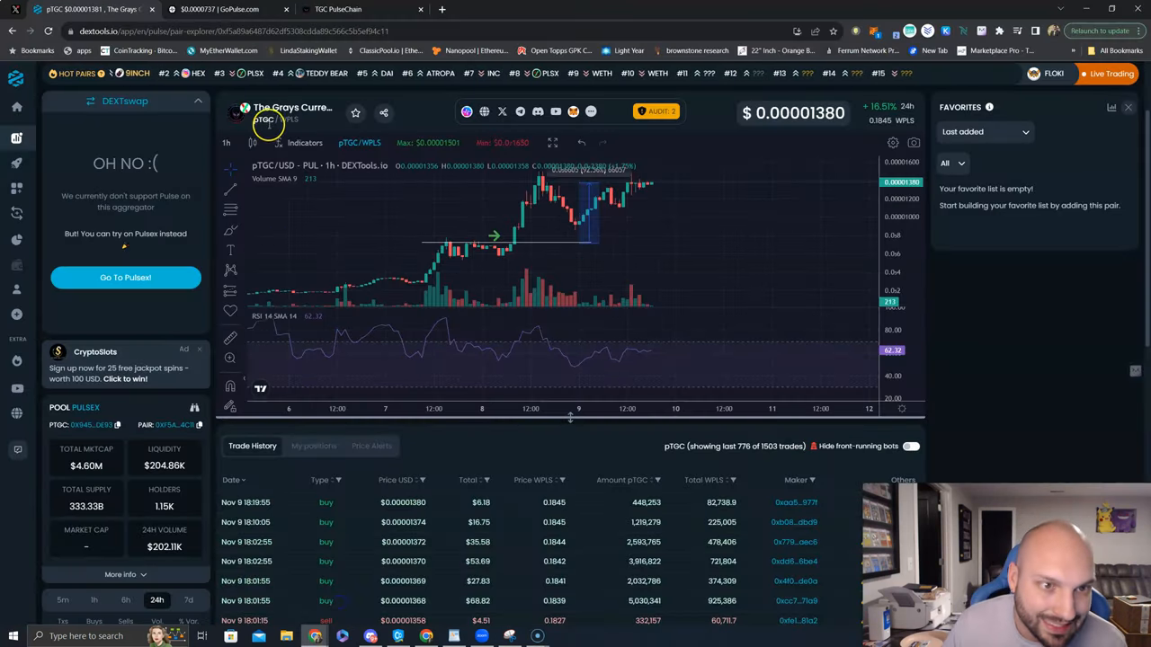
pyautogui.moveTo(435, 245)
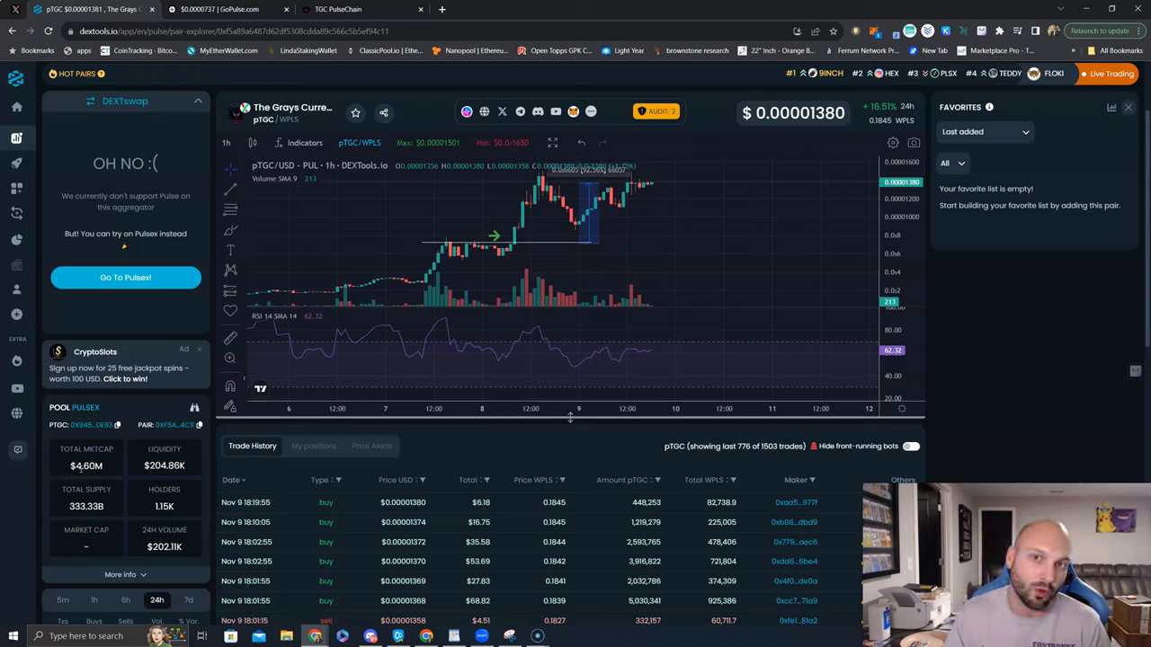
pyautogui.moveTo(709, 158)
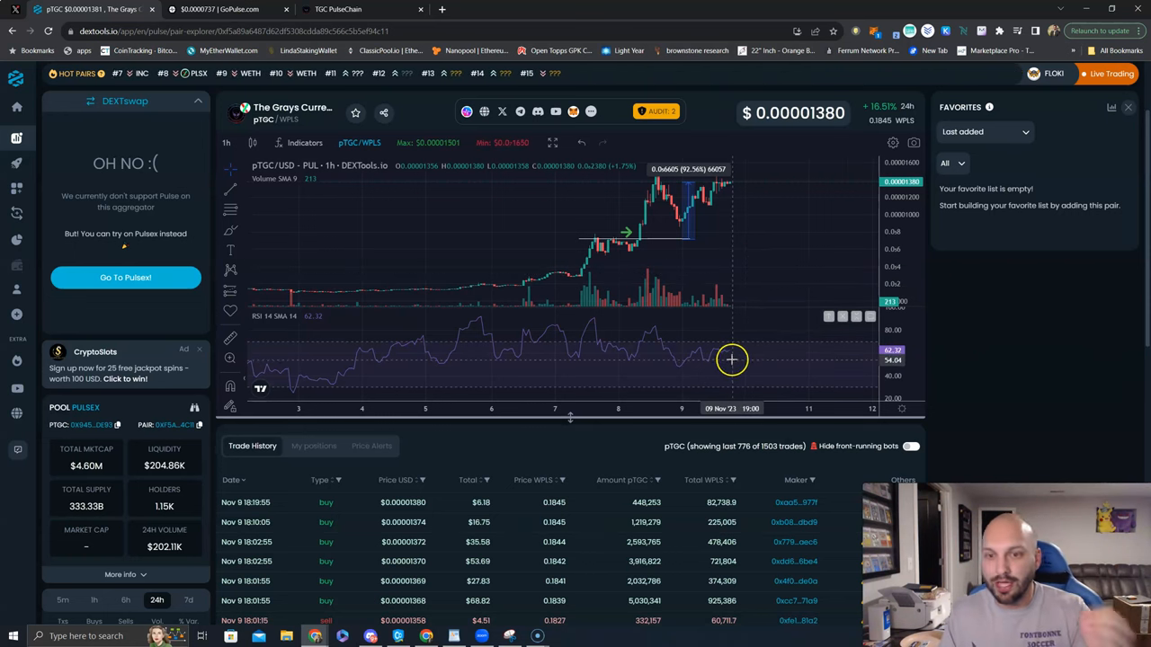
pyautogui.moveTo(730, 361)
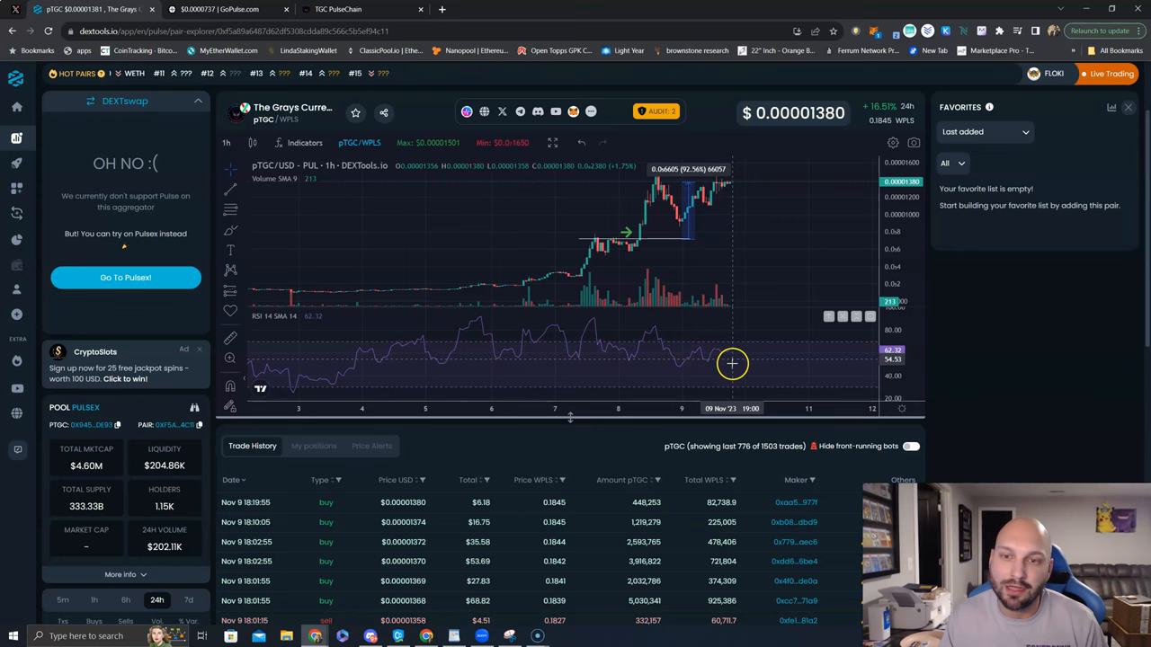
pyautogui.moveTo(649, 248)
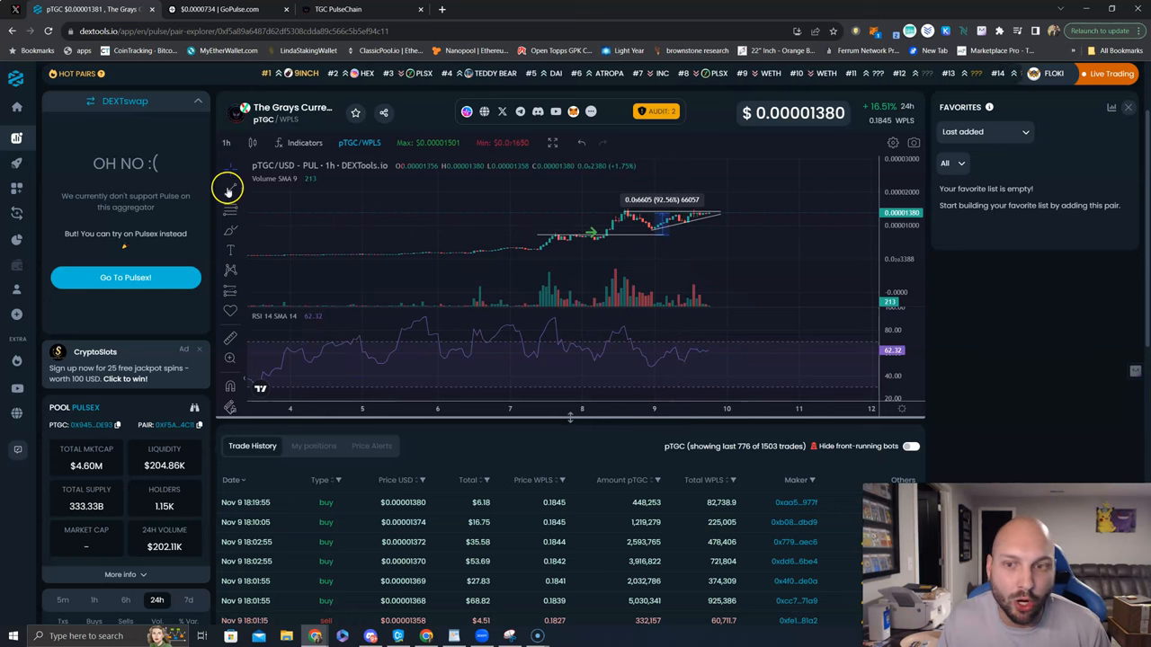
pyautogui.moveTo(310, 302)
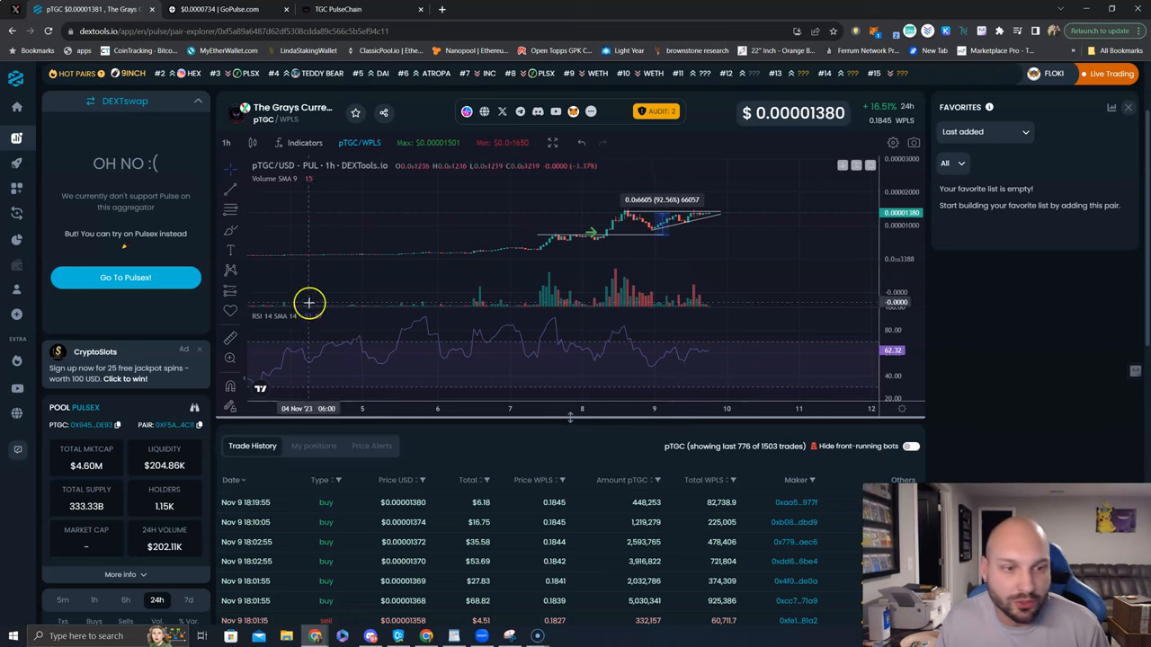
pyautogui.moveTo(669, 223)
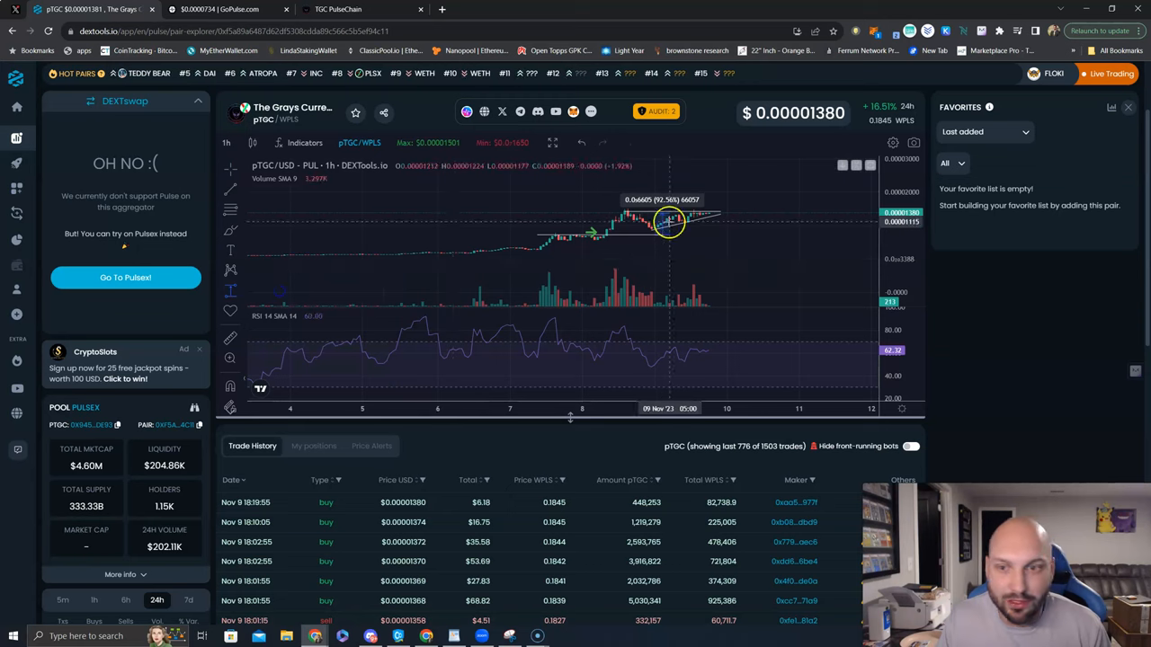
pyautogui.moveTo(734, 212)
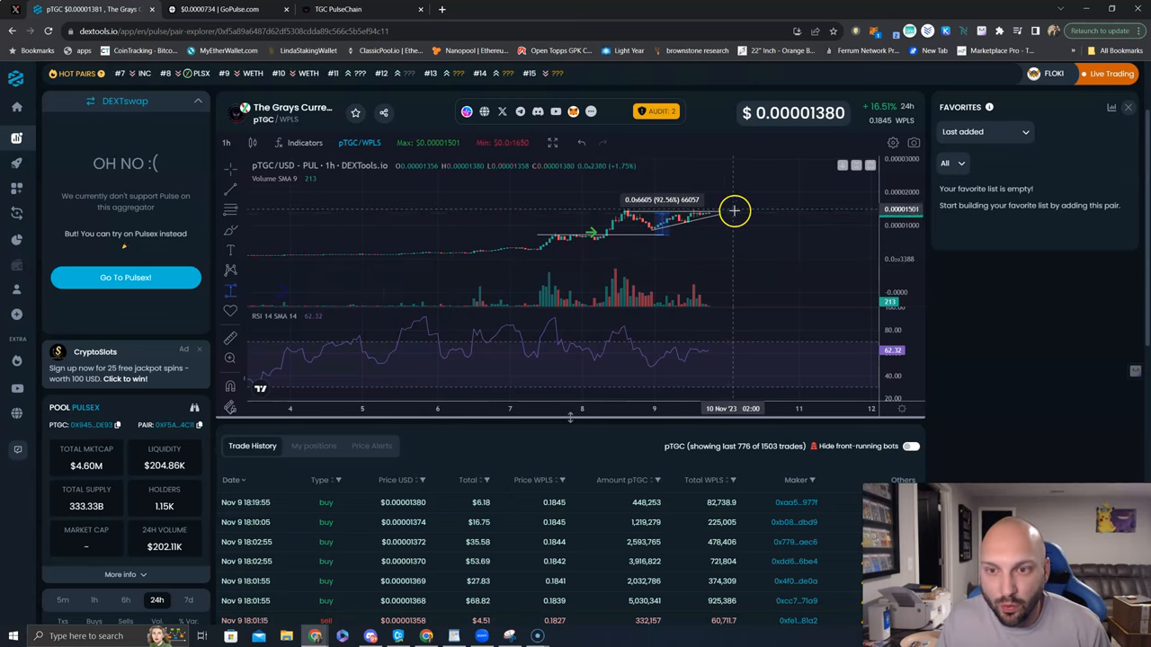
pyautogui.moveTo(739, 194)
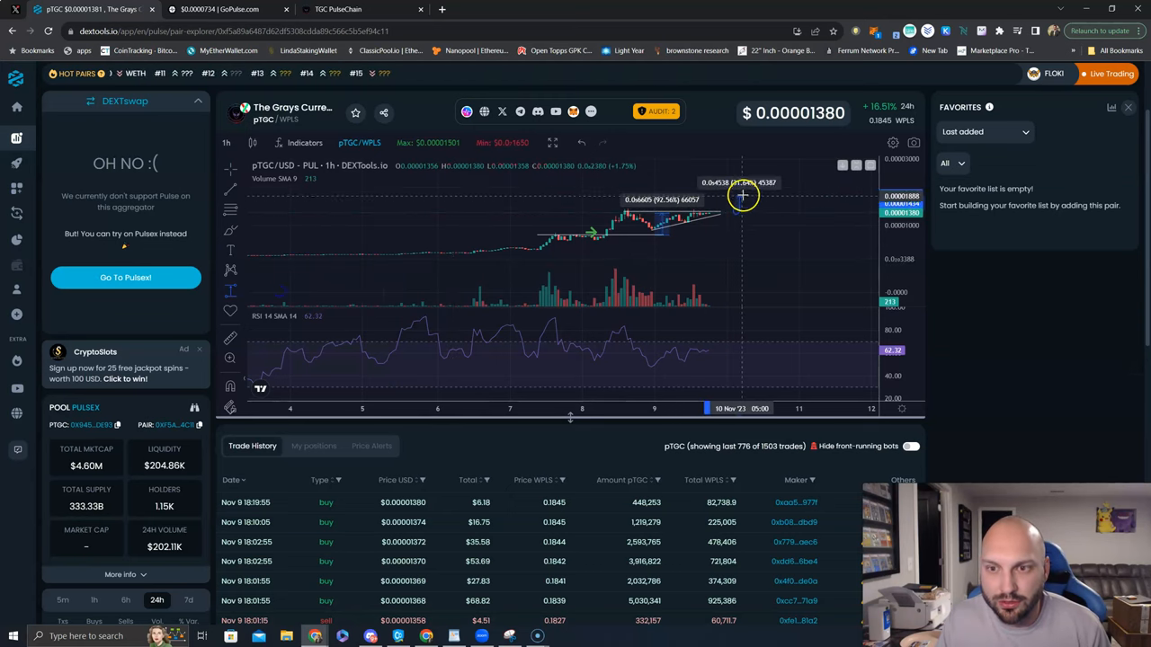
pyautogui.moveTo(737, 171)
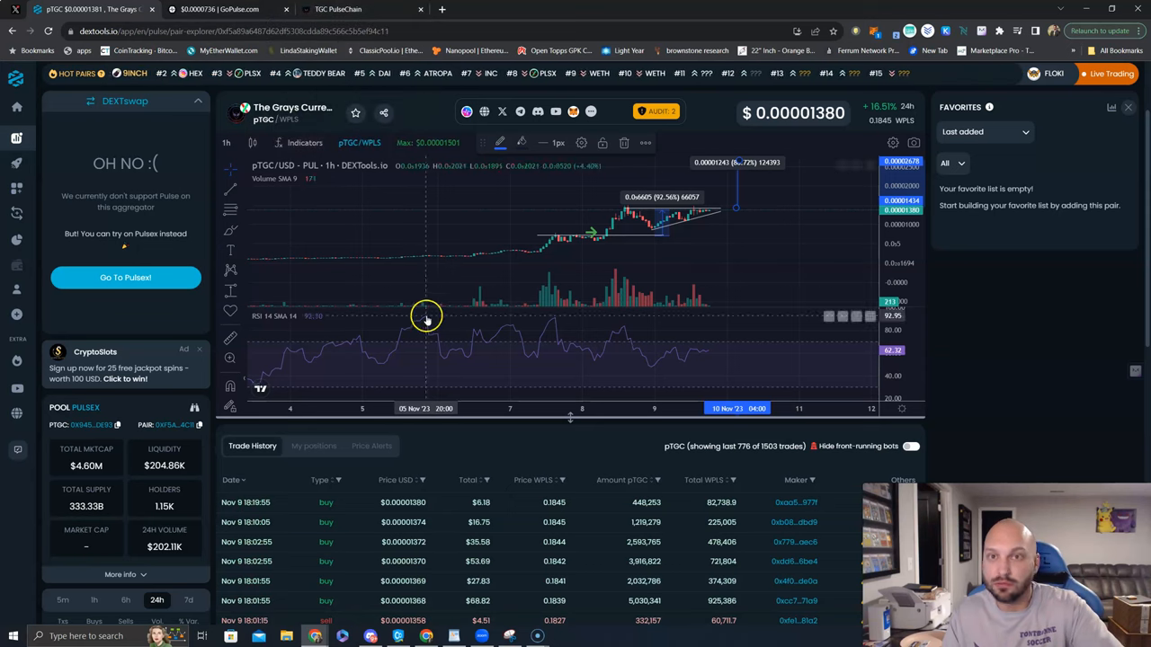
pyautogui.moveTo(430, 284)
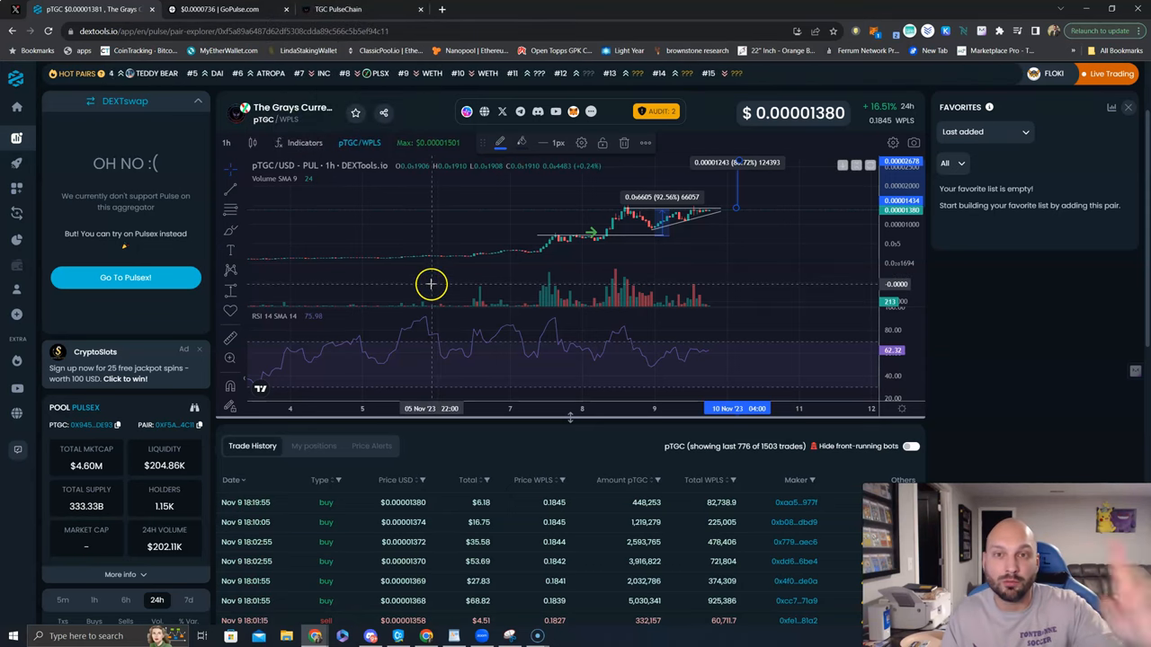
pyautogui.moveTo(410, 208)
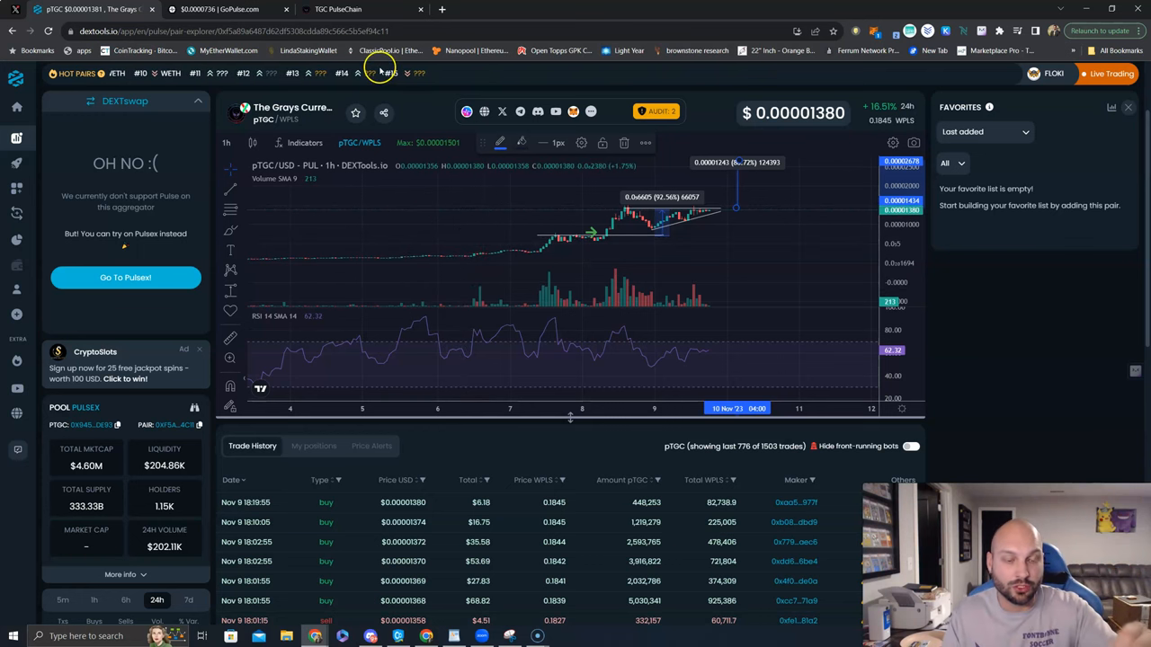
pyautogui.moveTo(719, 256)
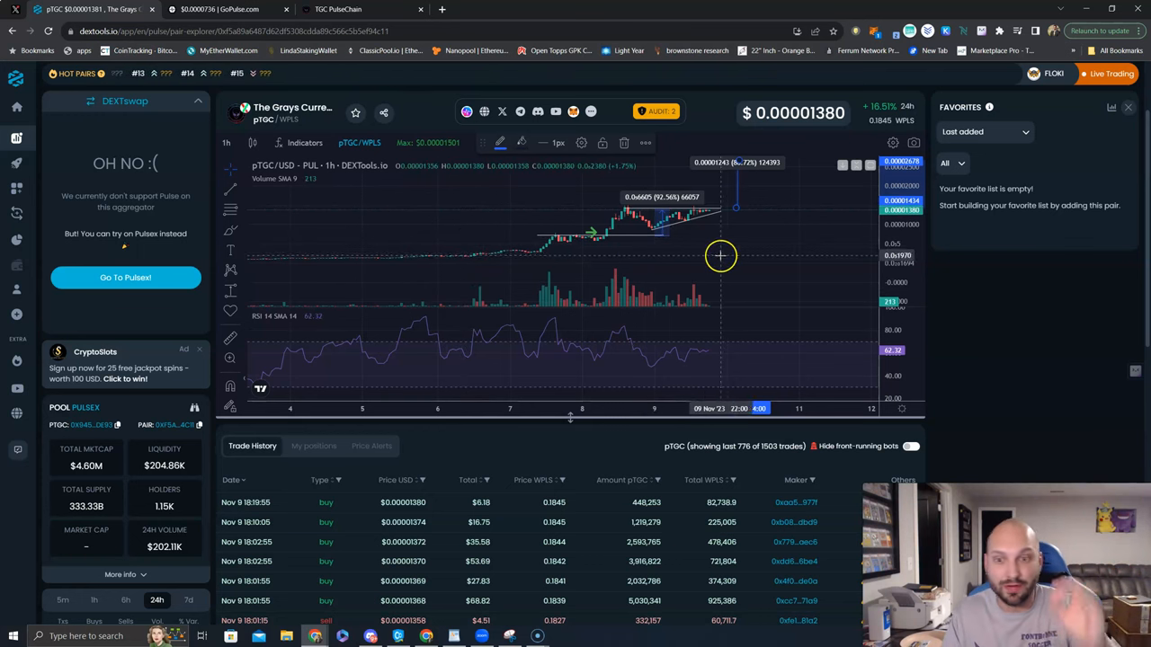
pyautogui.moveTo(662, 237)
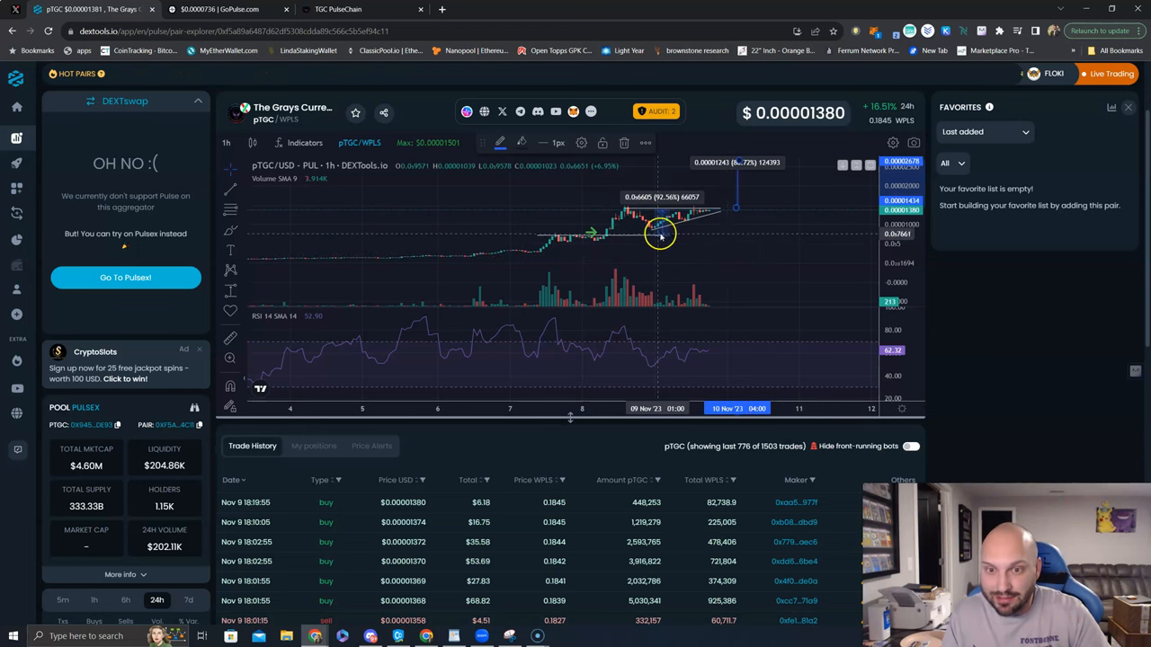
pyautogui.moveTo(615, 223)
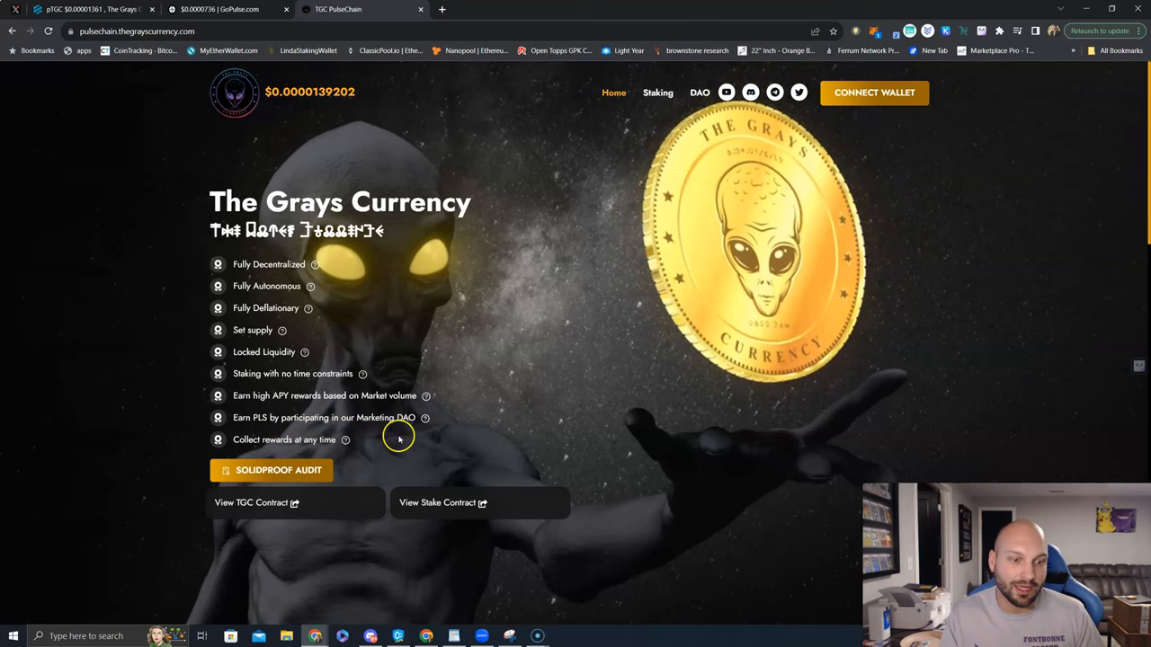
# - Scroll The Grays Currency home page through its feature list and contract links
pyautogui.scroll(-3)
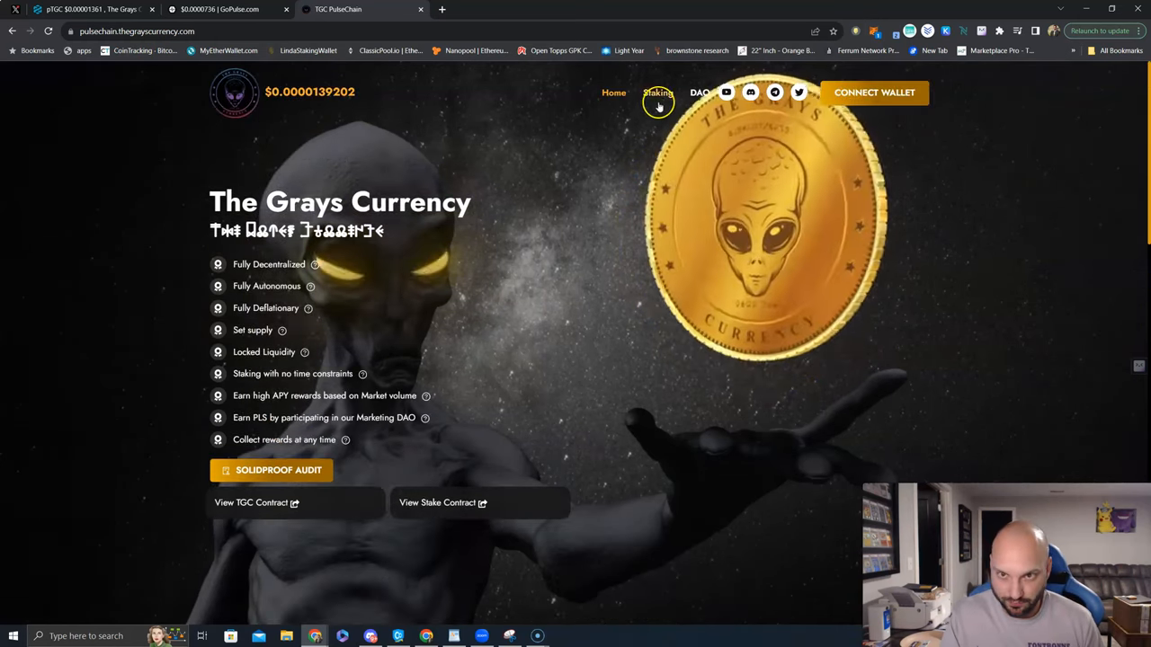
# - Show the Staking page with total TGC staked, locked and earned figures
pyautogui.click(655, 93)
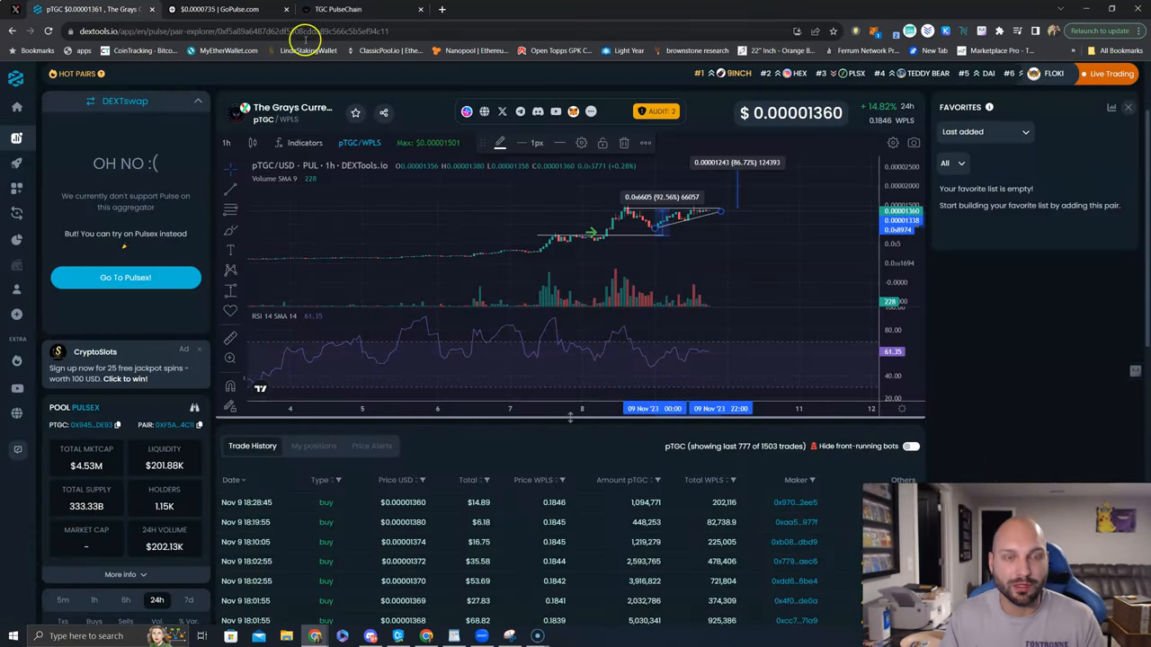
pyautogui.click(358, 11)
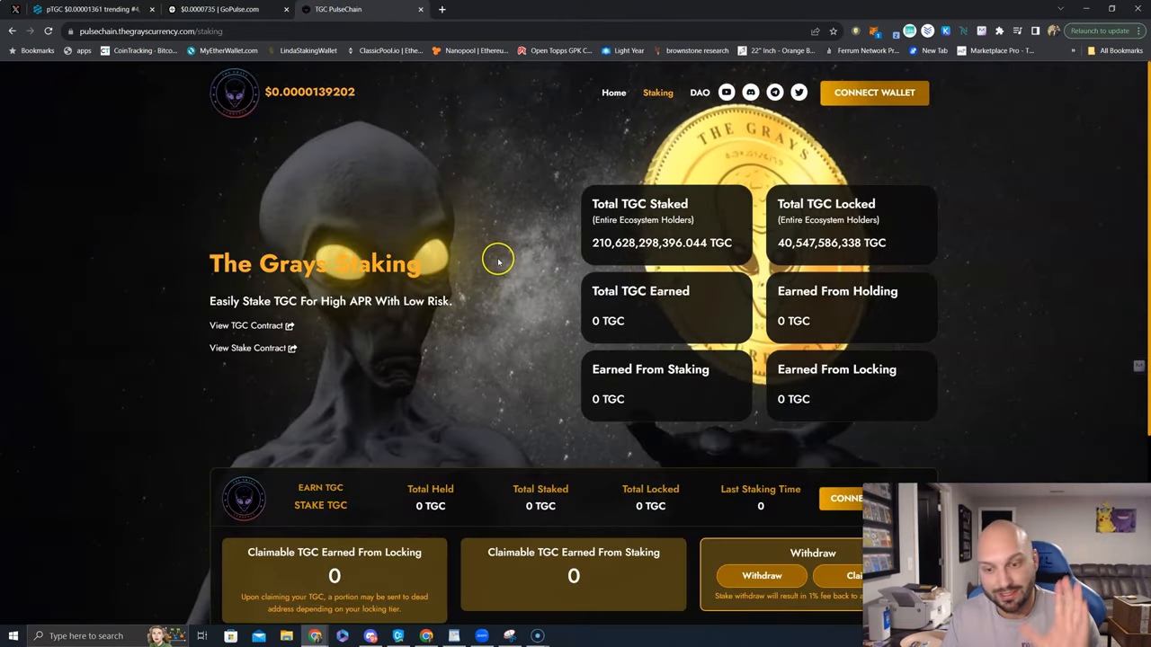
pyautogui.moveTo(398, 185)
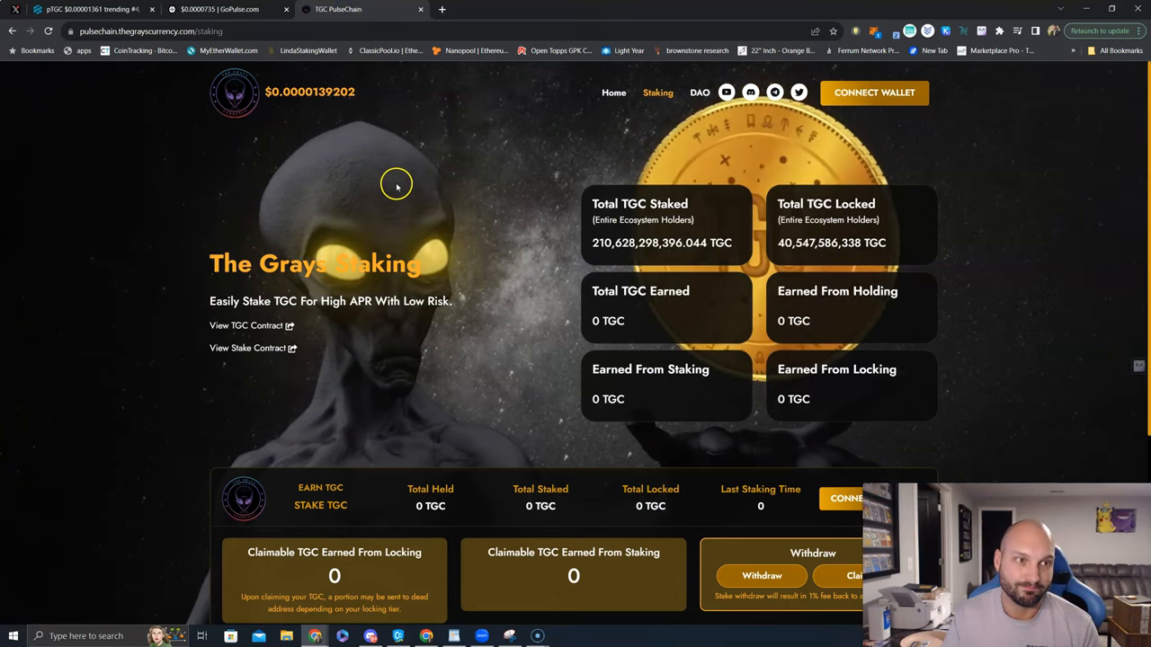
pyautogui.moveTo(461, 259)
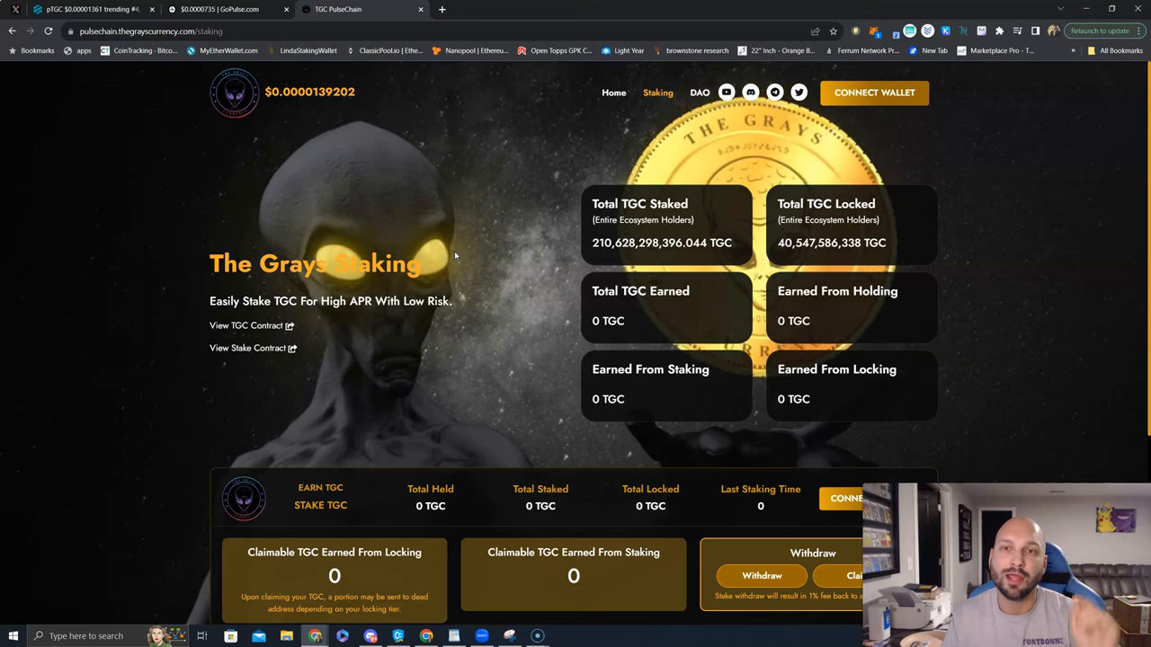
pyautogui.moveTo(446, 244)
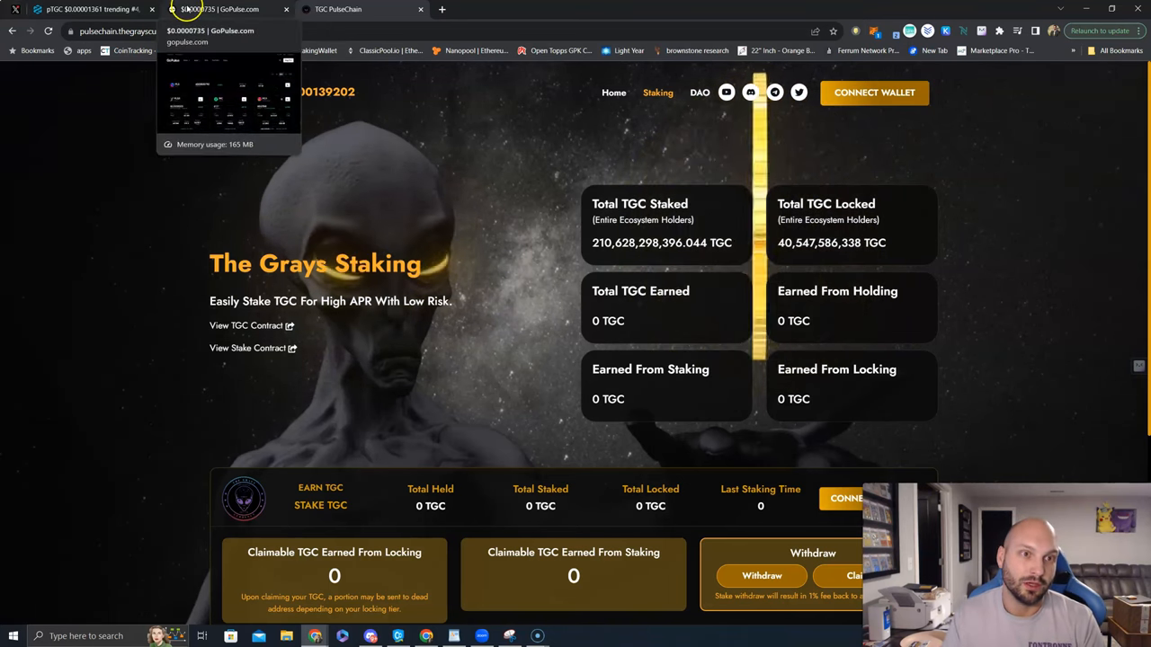
# - Switch to the GoPulse dashboard with PLS, PLSX, INC and HEX price cards
pyautogui.click(223, 11)
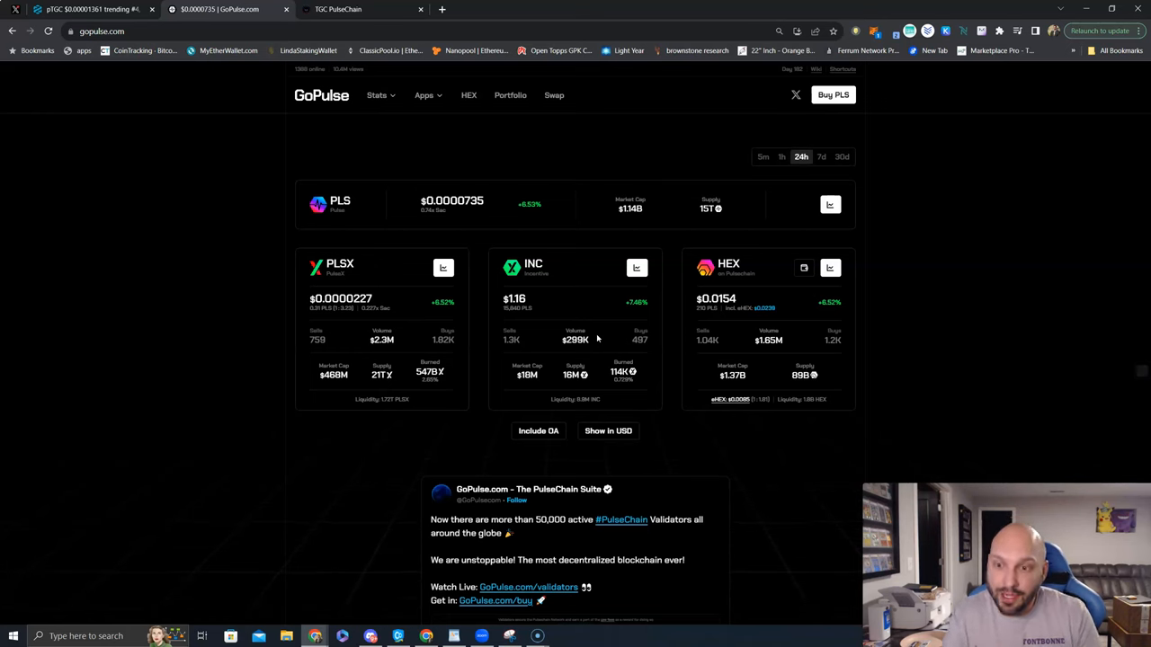
pyautogui.moveTo(586, 318)
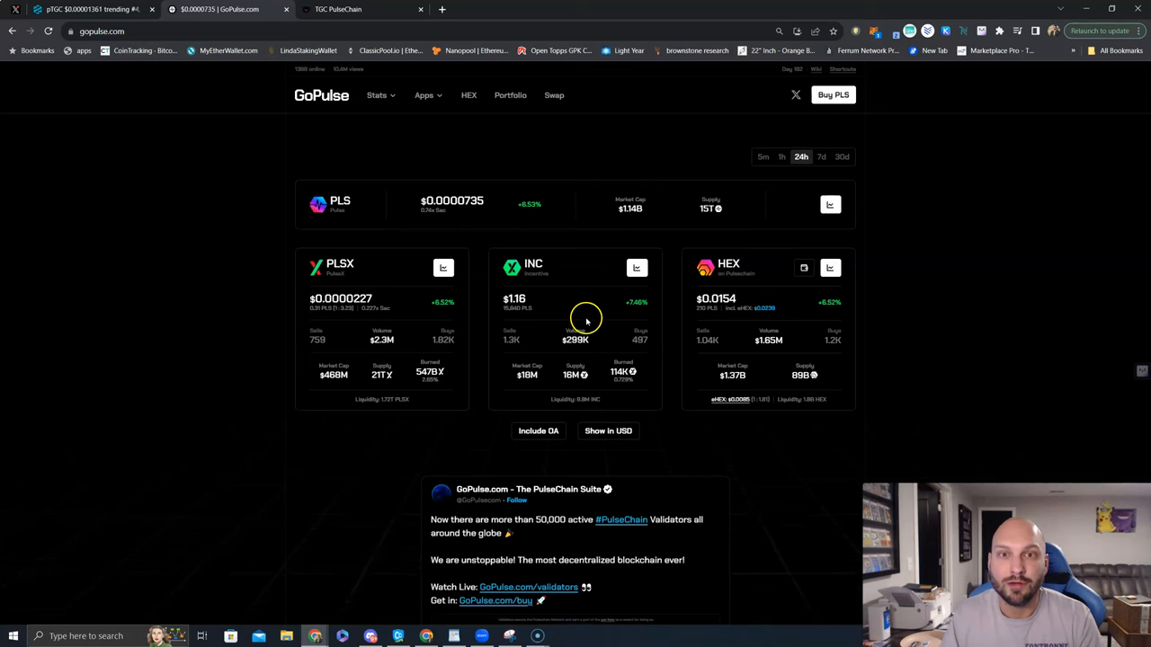
pyautogui.moveTo(624, 268)
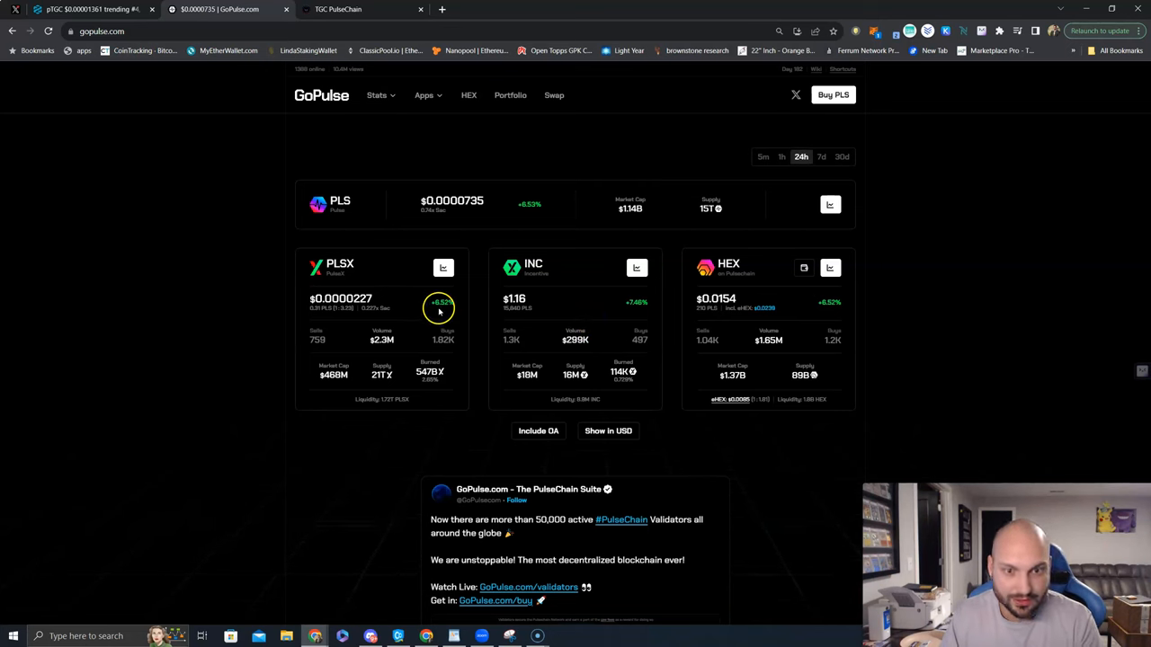
pyautogui.moveTo(634, 313)
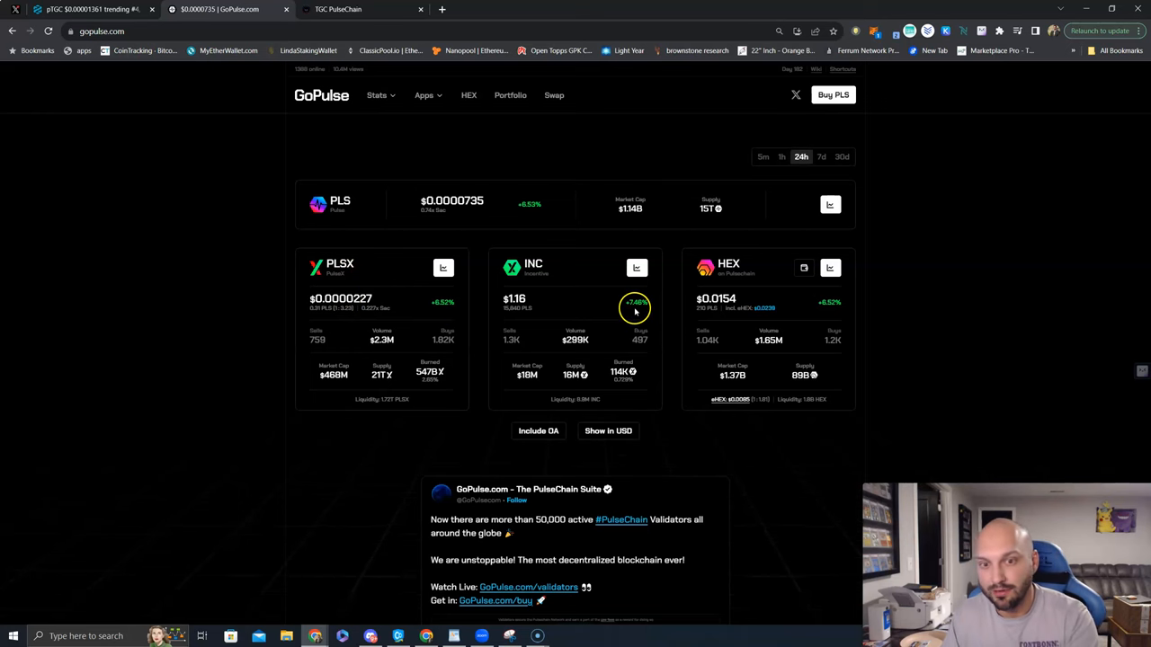
pyautogui.moveTo(816, 332)
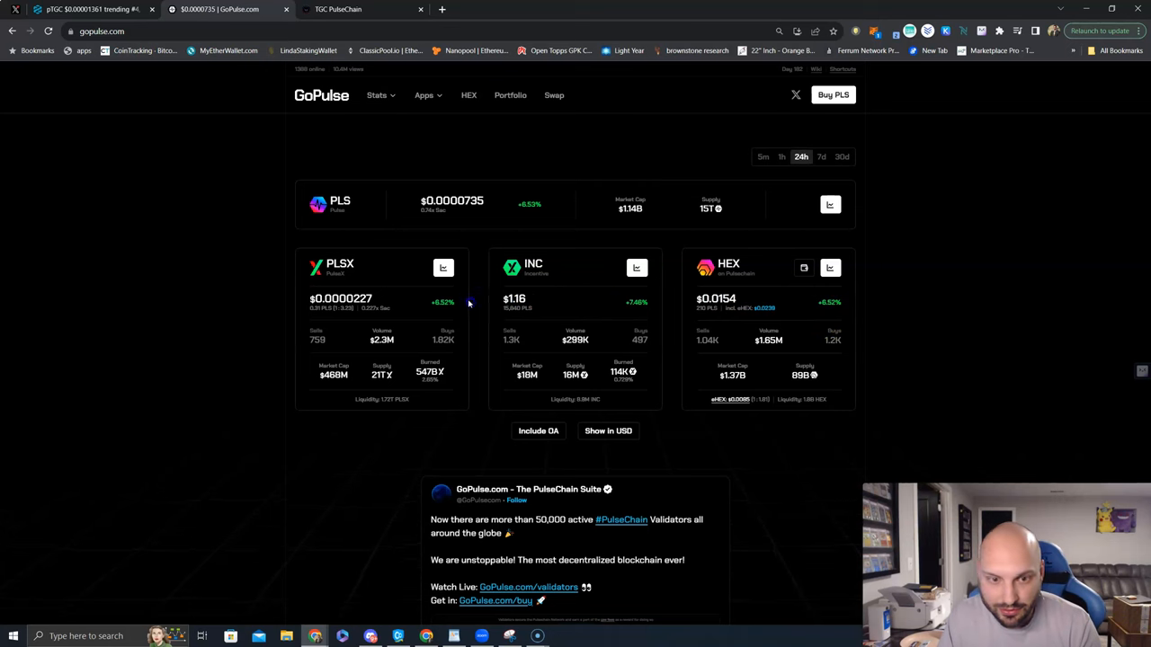
pyautogui.moveTo(570, 373)
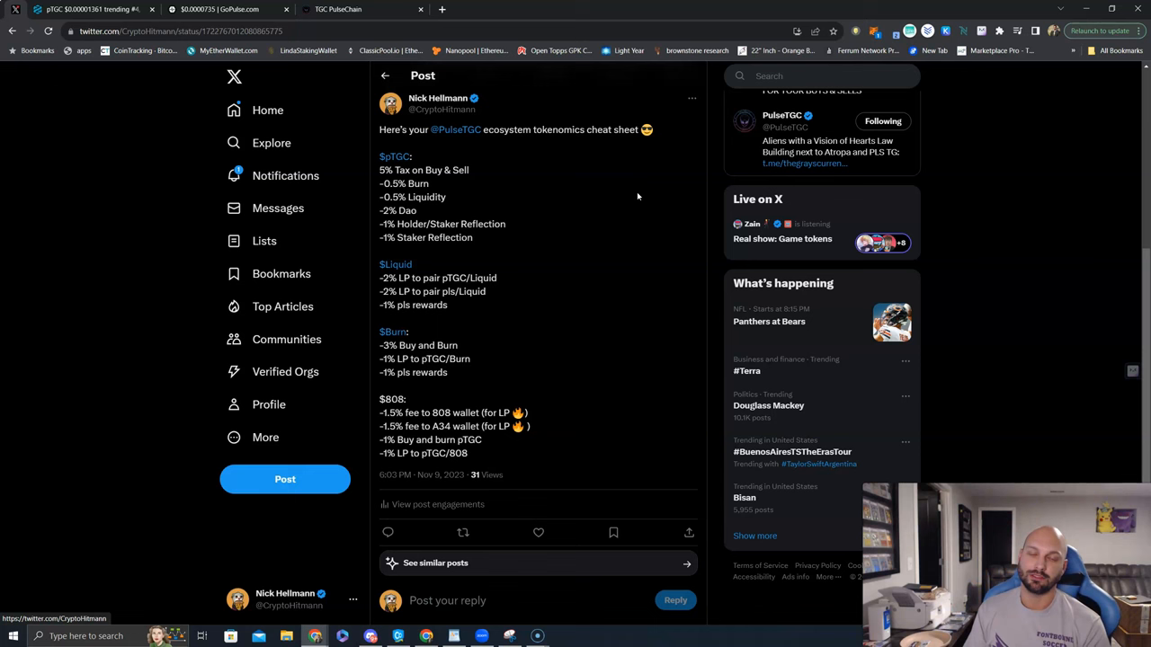
pyautogui.moveTo(597, 196)
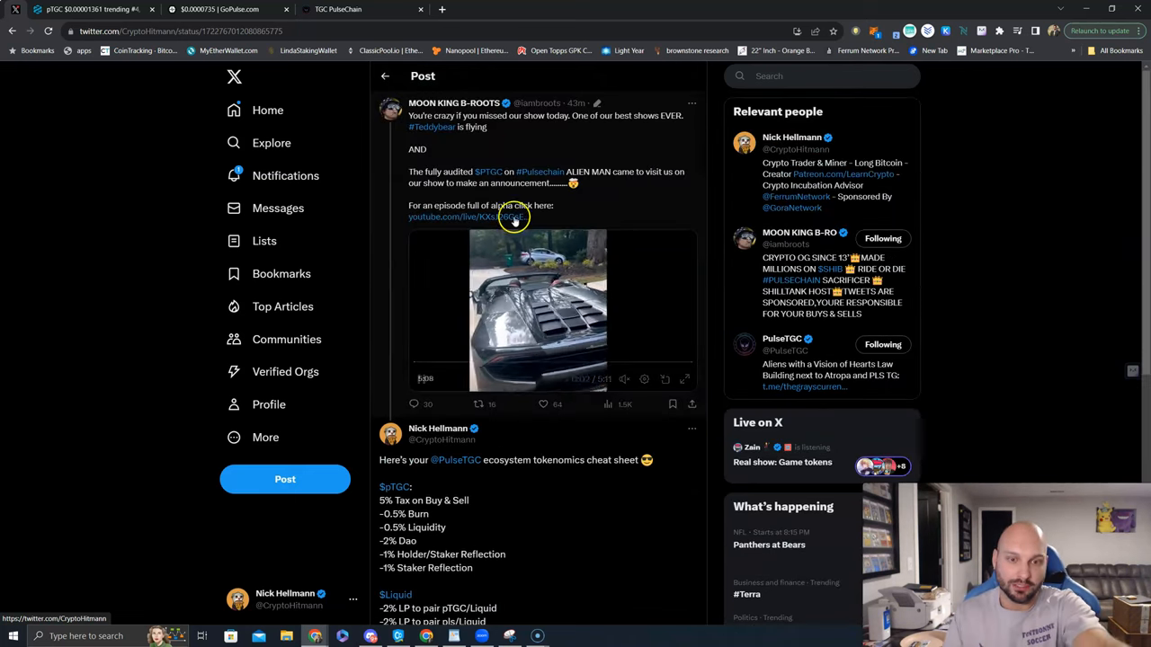
# - Scroll X down to the pTGC tokenomics cheat sheet's tax breakdown
pyautogui.scroll(-3)
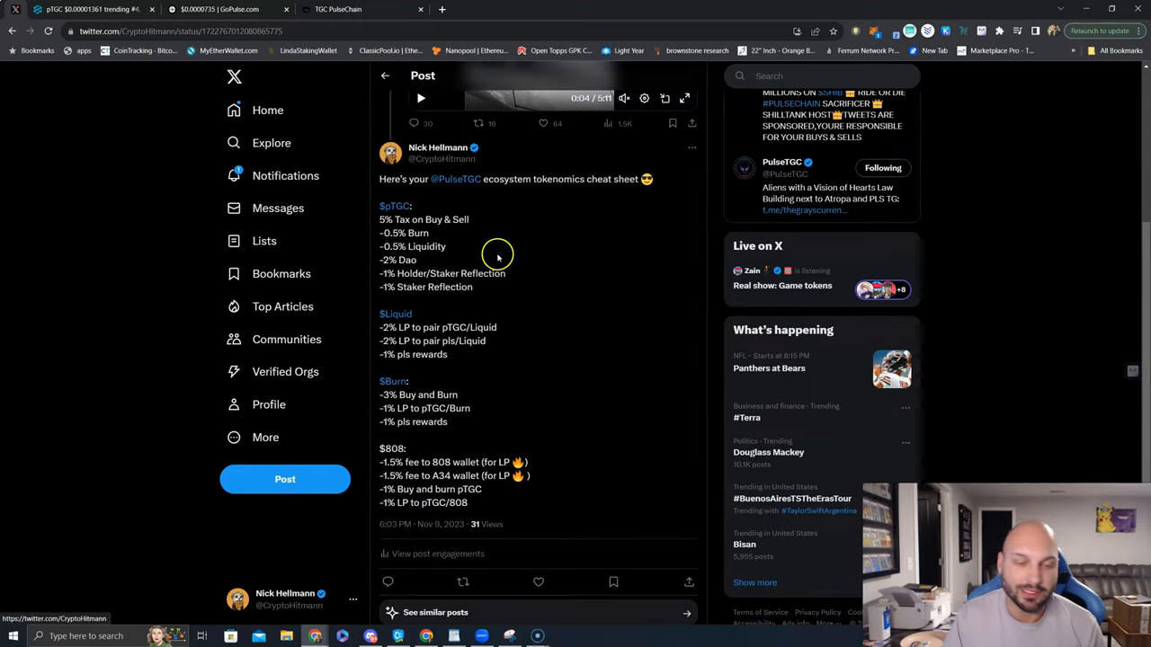
pyautogui.moveTo(536, 280)
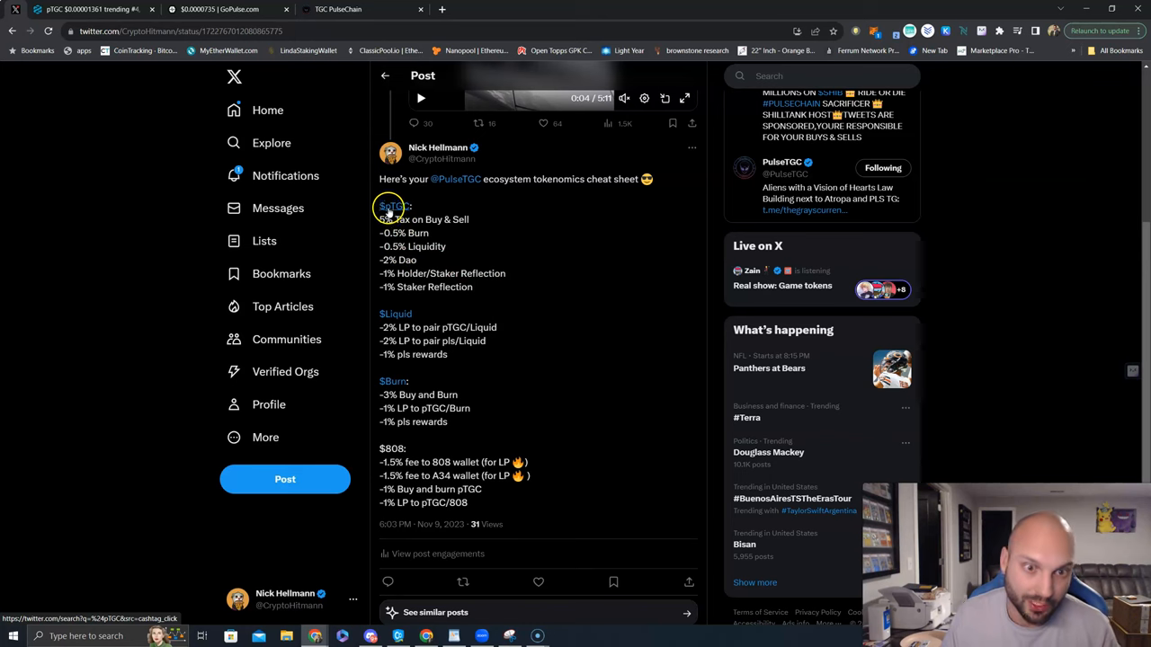
pyautogui.moveTo(422, 210)
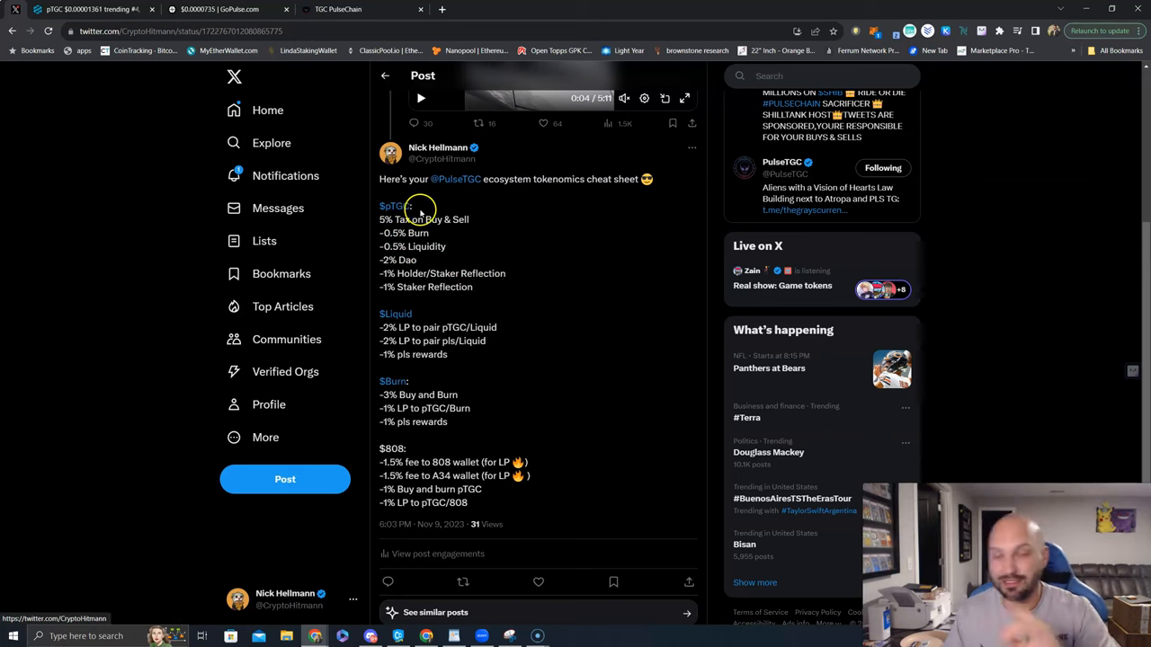
pyautogui.moveTo(406, 232)
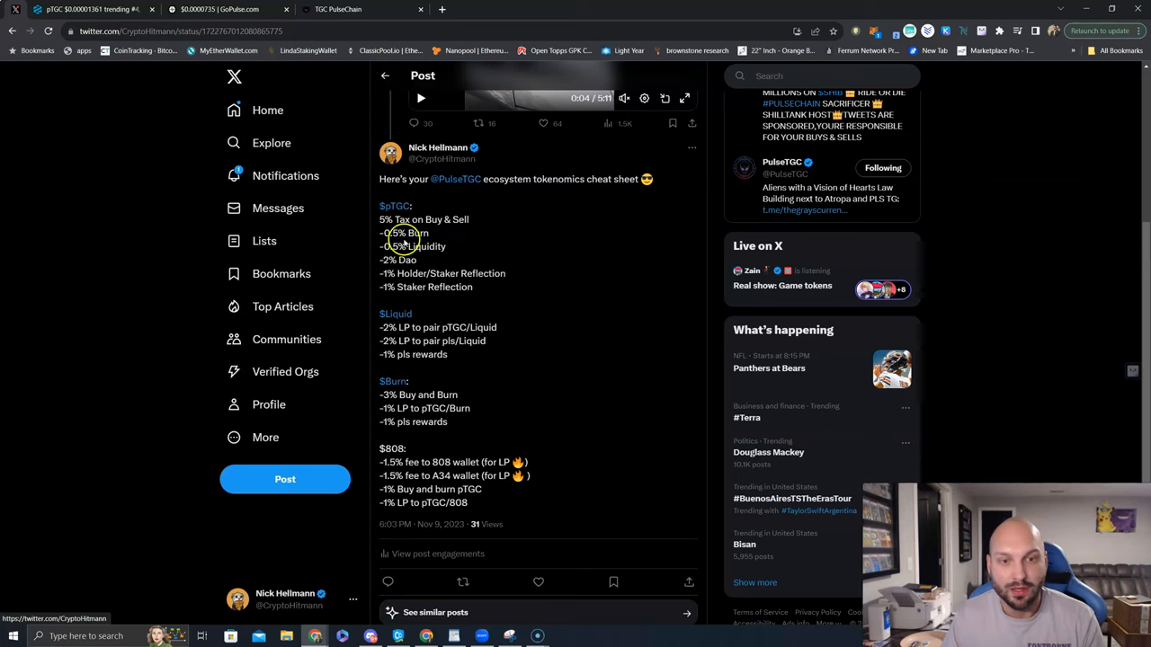
pyautogui.moveTo(492, 250)
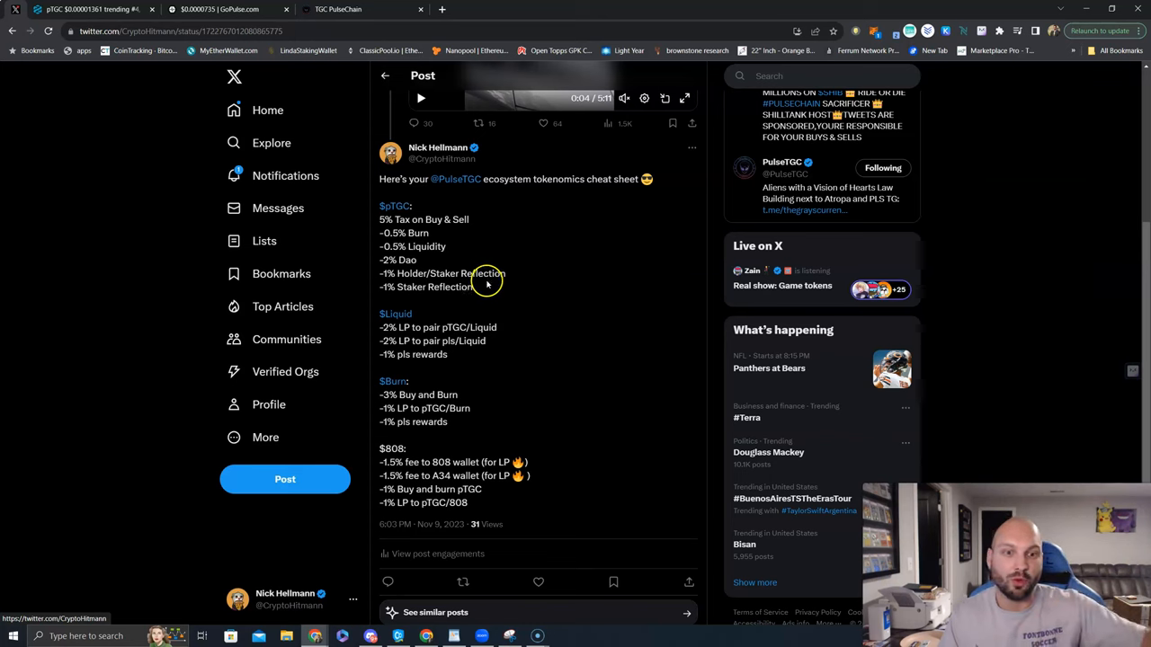
pyautogui.moveTo(460, 250)
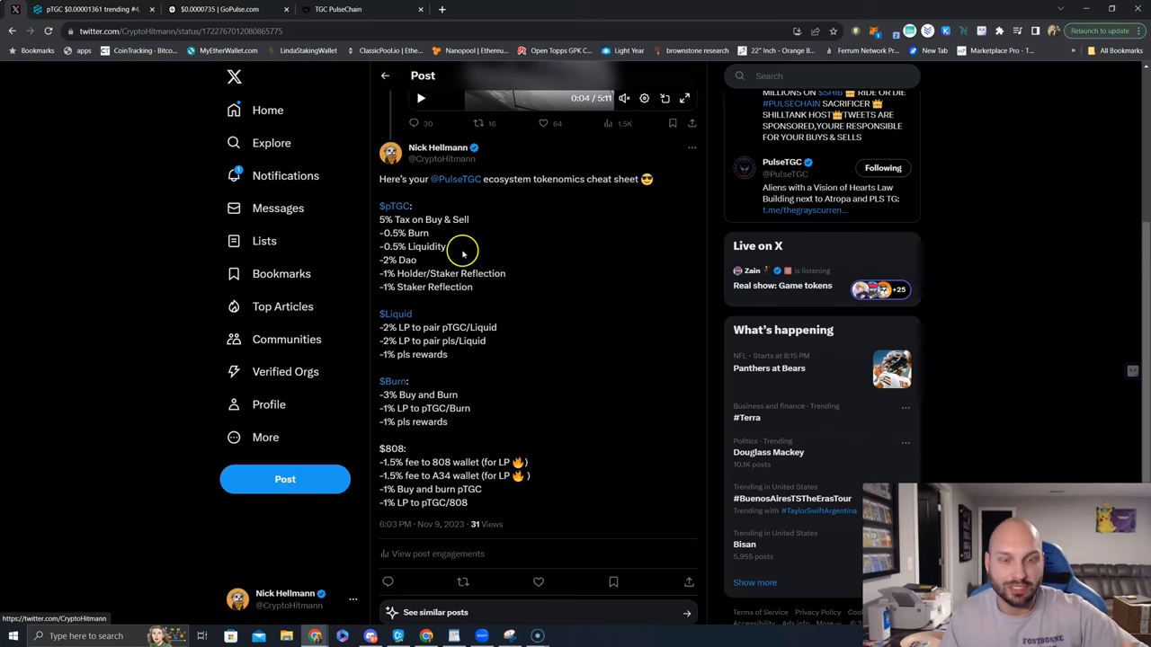
pyautogui.moveTo(402, 247)
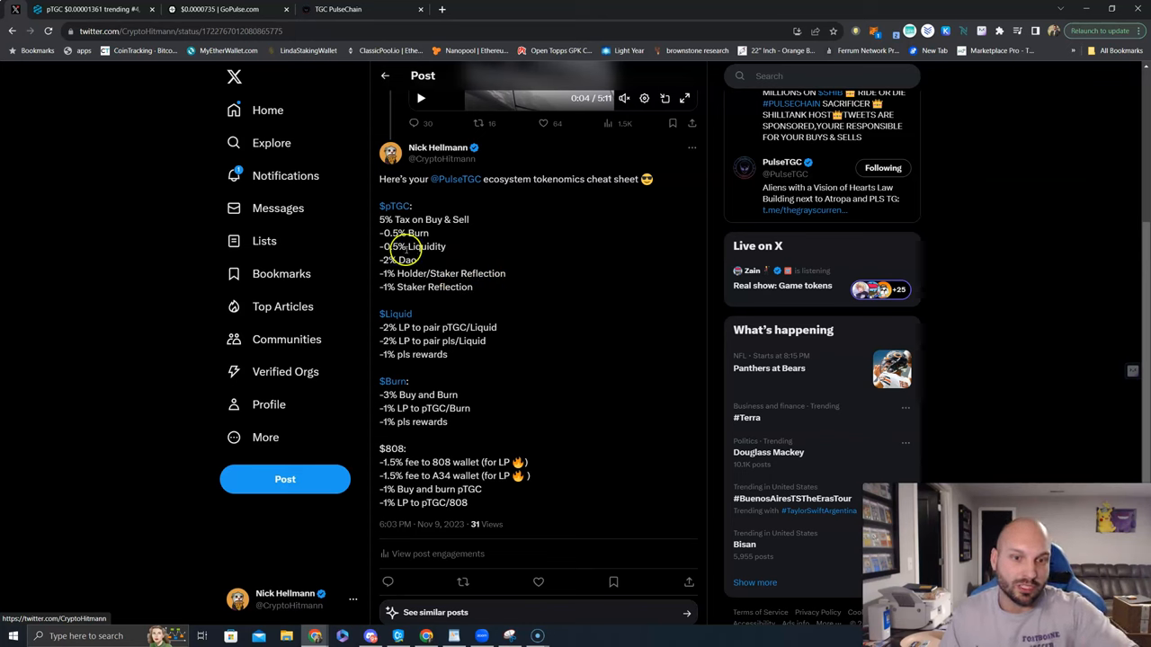
pyautogui.moveTo(424, 285)
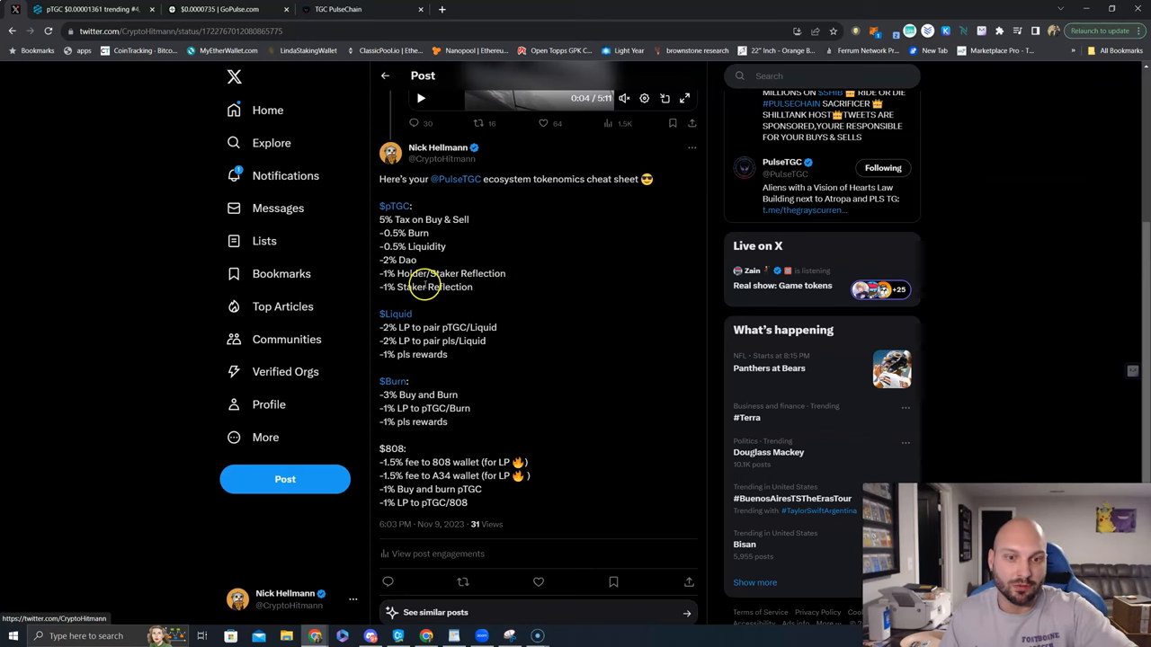
# - Scroll to the holder/staker and staker reflection lines of the $pTGC list
pyautogui.scroll(-3)
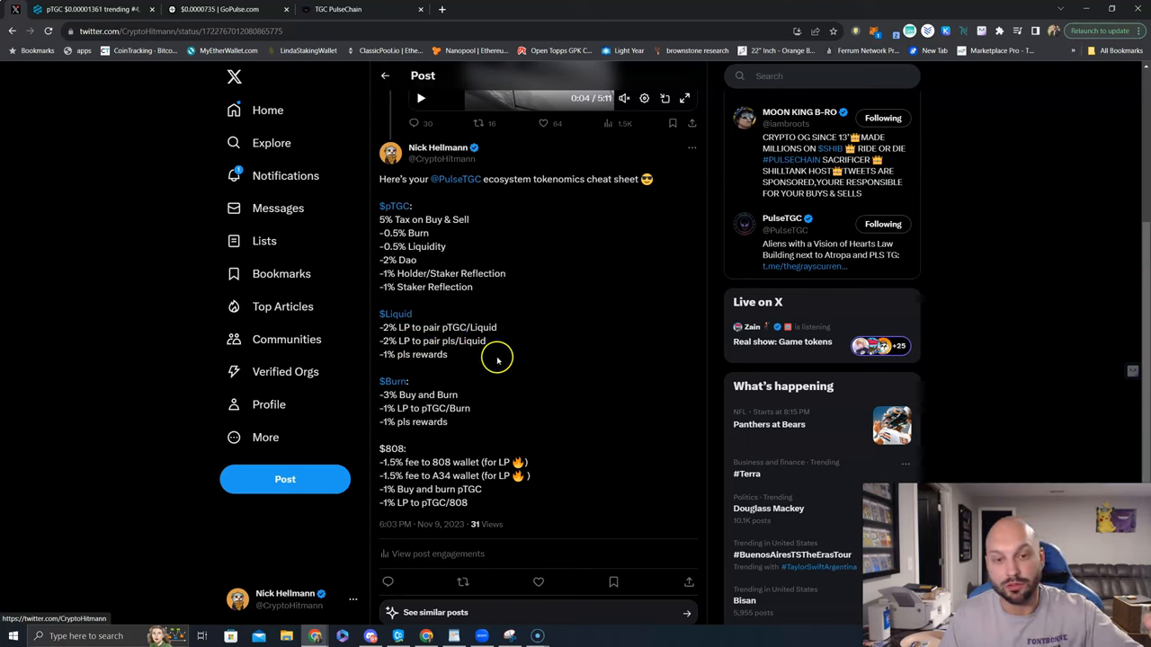
pyautogui.moveTo(487, 399)
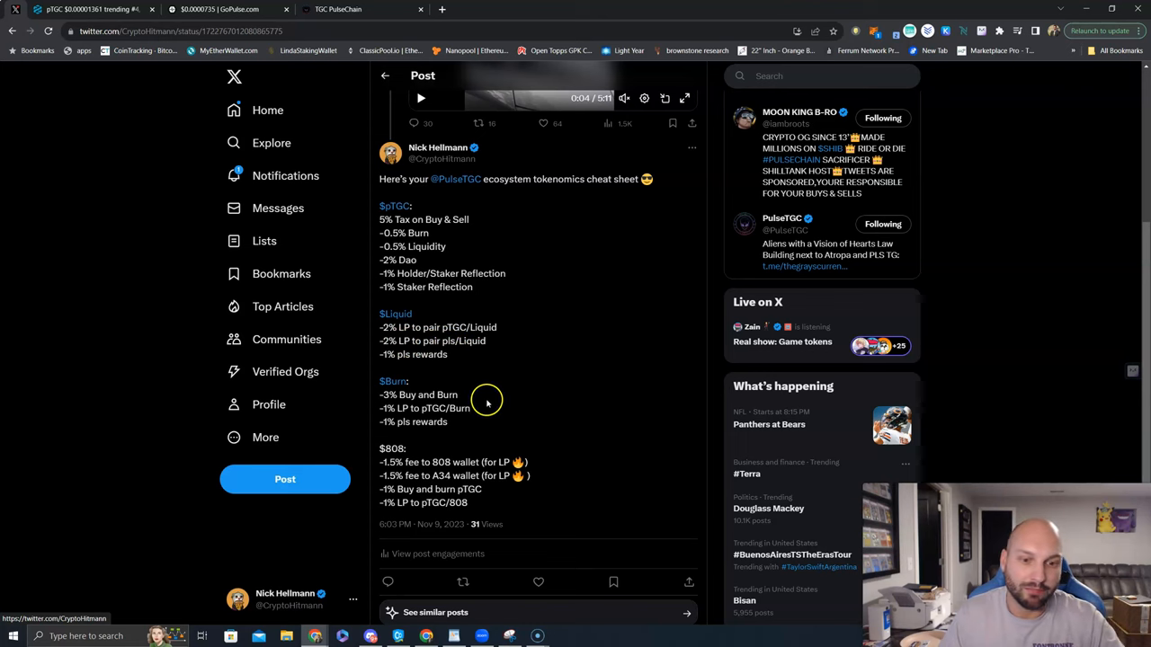
pyautogui.moveTo(535, 383)
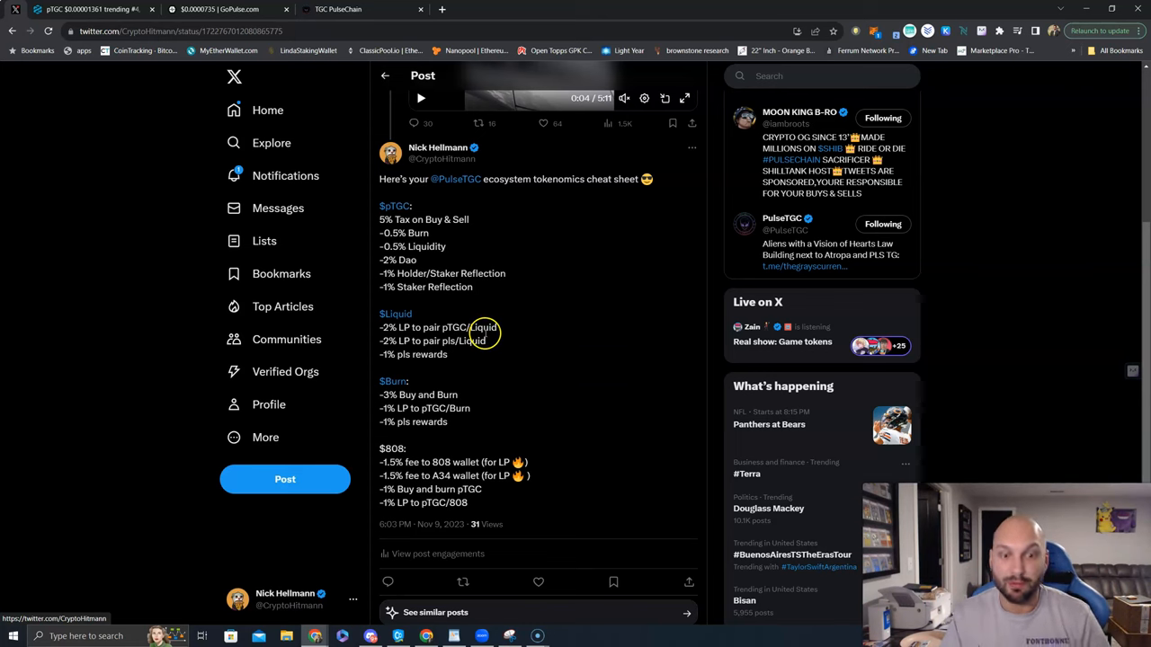
pyautogui.moveTo(435, 234)
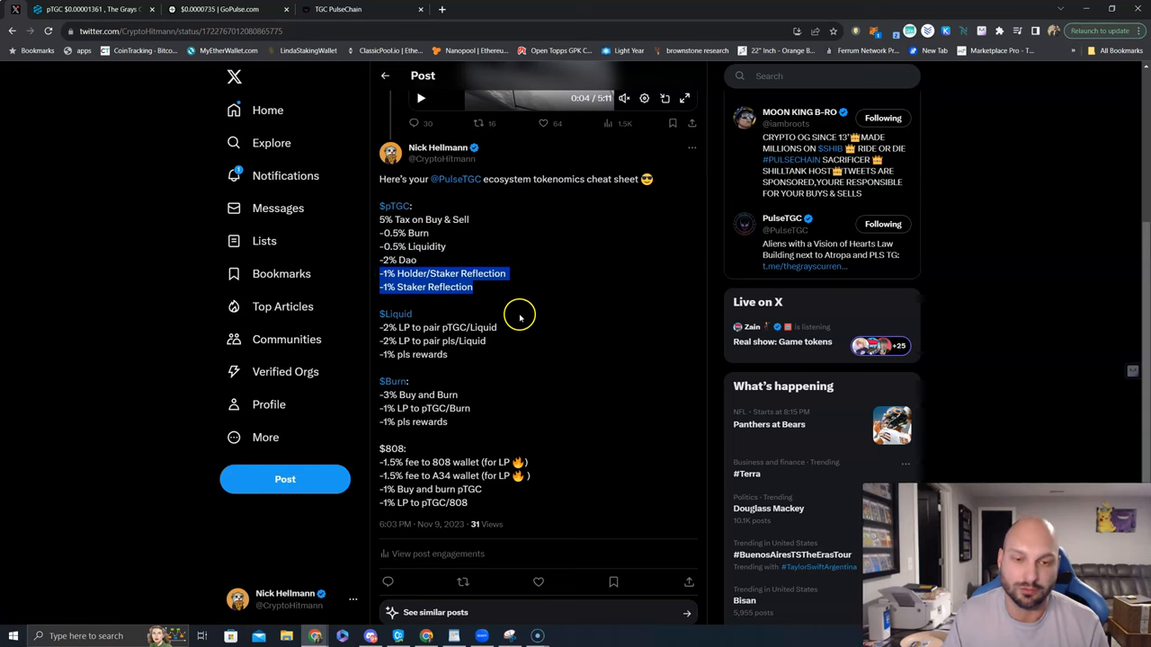
pyautogui.scroll(-3)
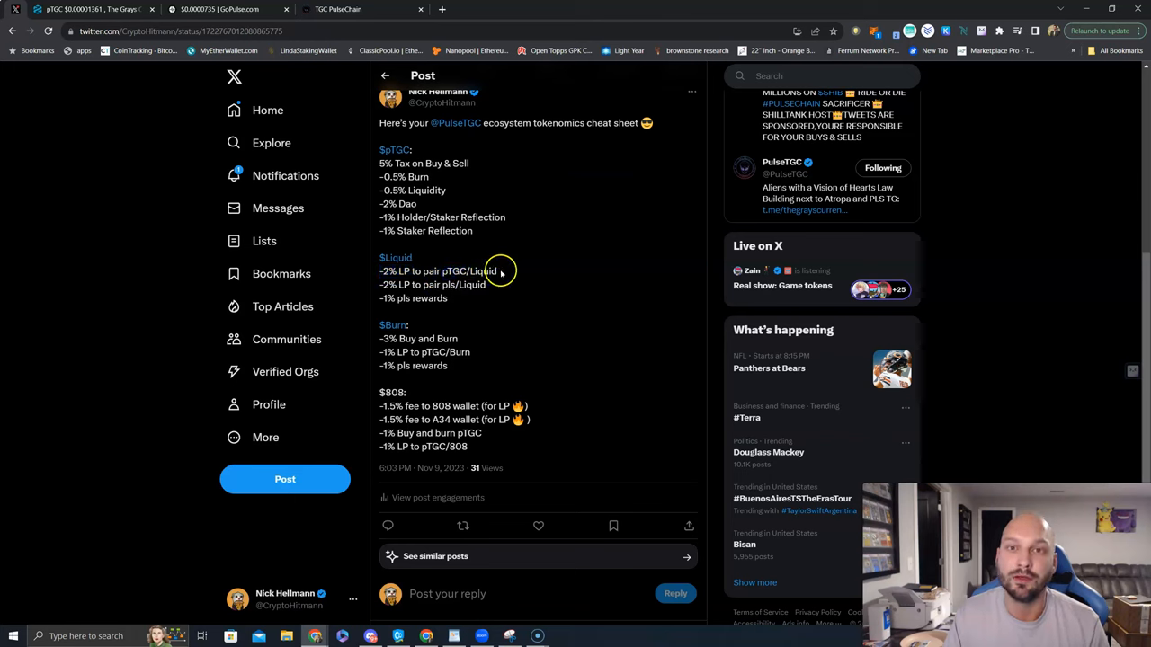
pyautogui.doubleClick(439, 269)
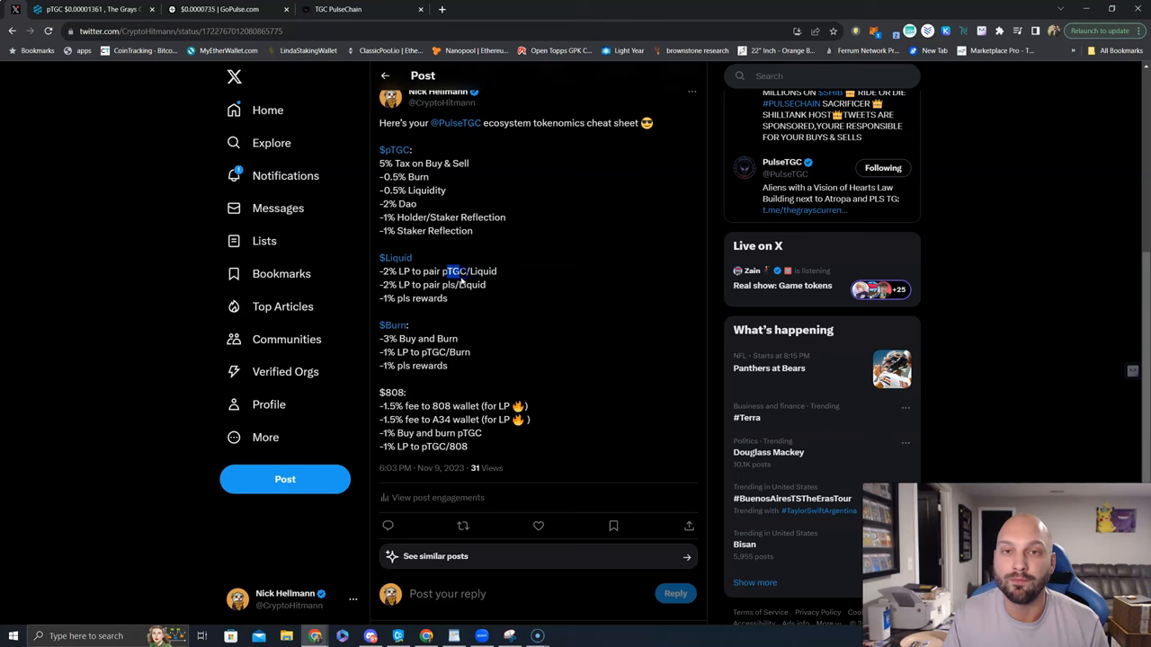
pyautogui.doubleClick(480, 270)
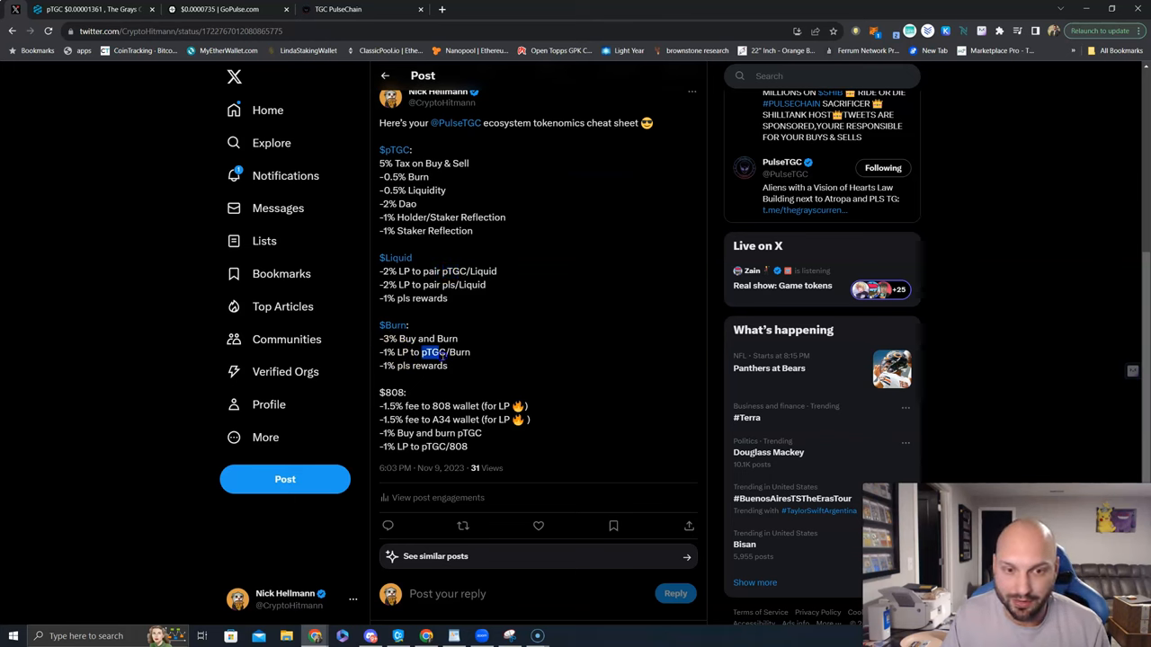
pyautogui.doubleClick(457, 353)
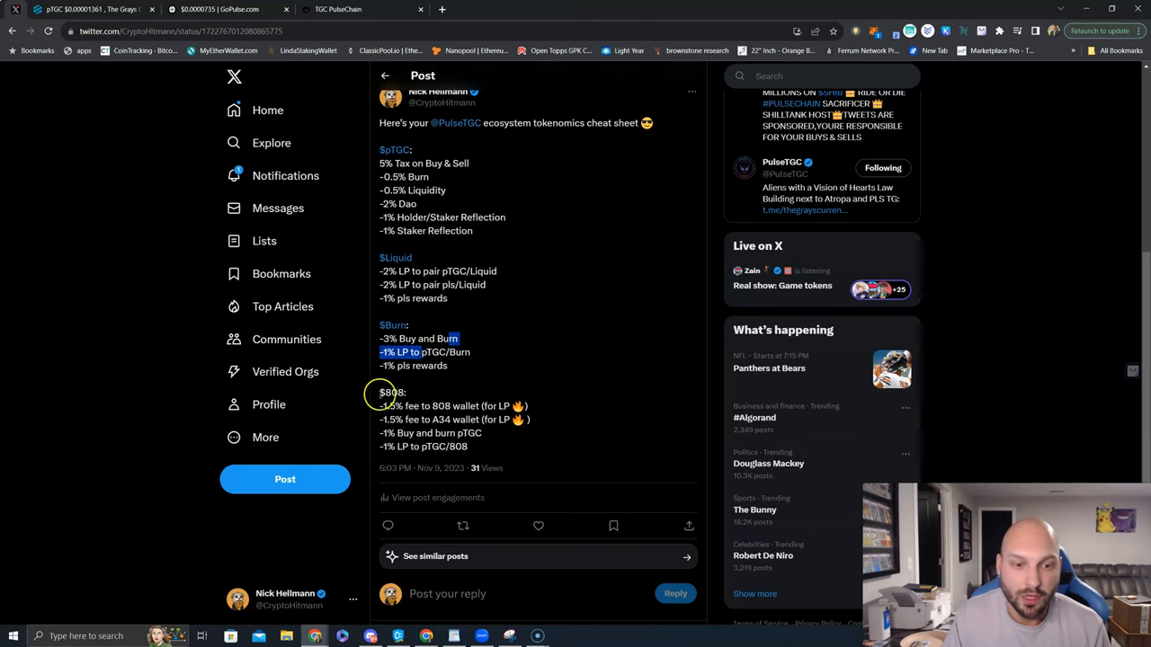
pyautogui.moveTo(509, 439)
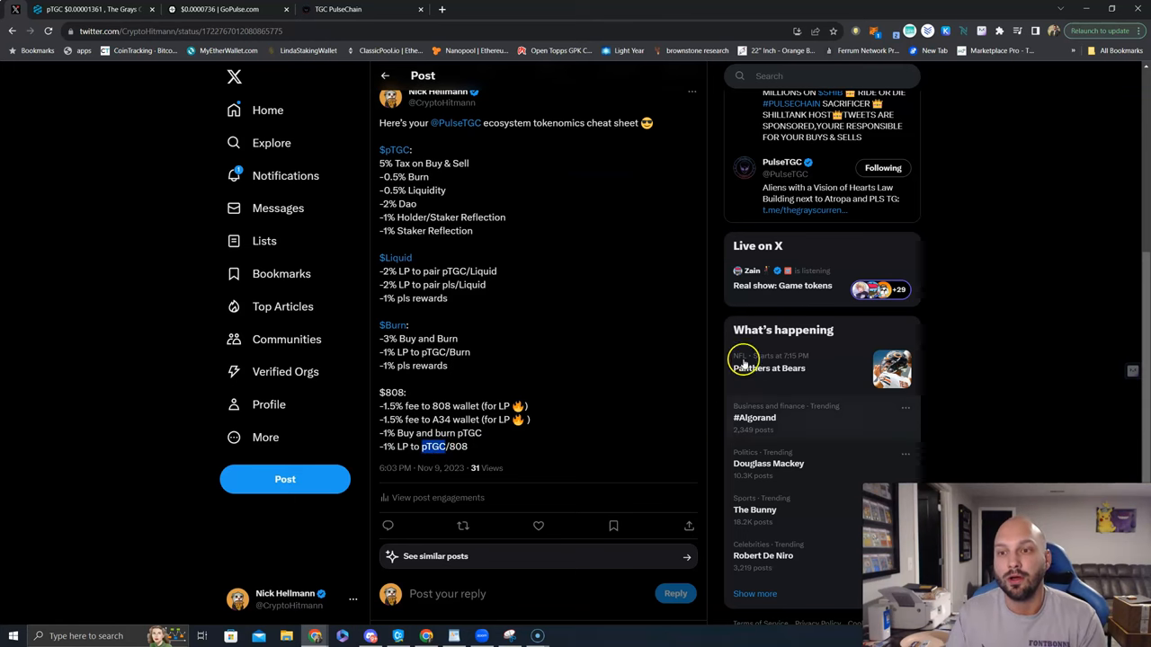
pyautogui.moveTo(874, 194)
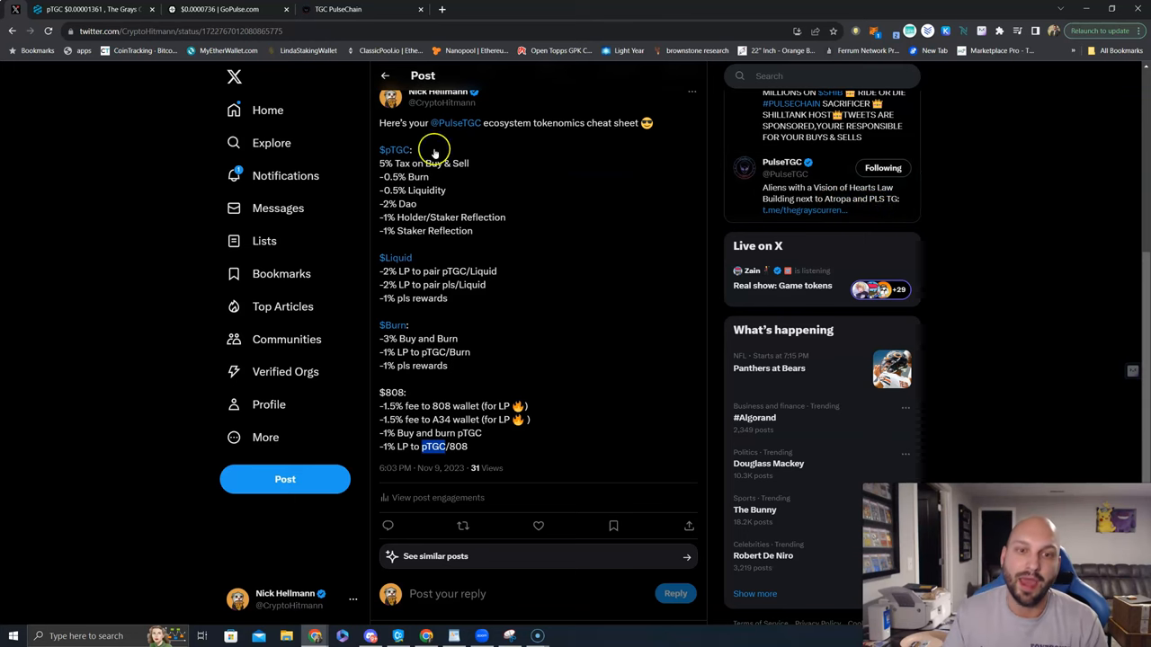
pyautogui.moveTo(388, 133)
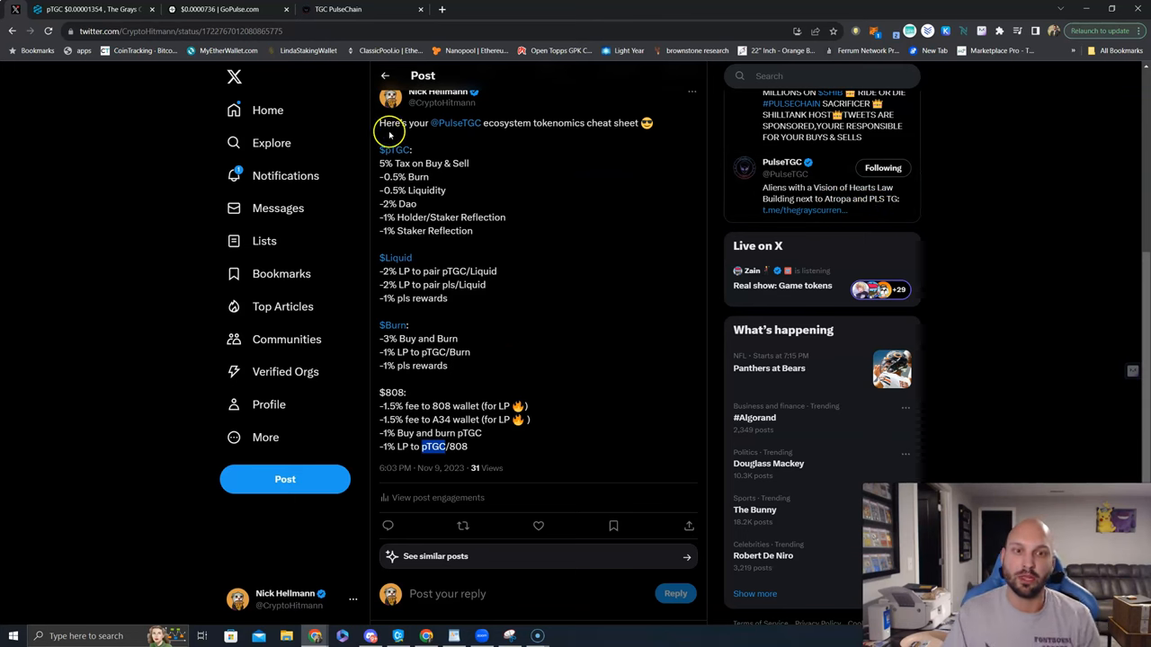
pyautogui.moveTo(392, 259)
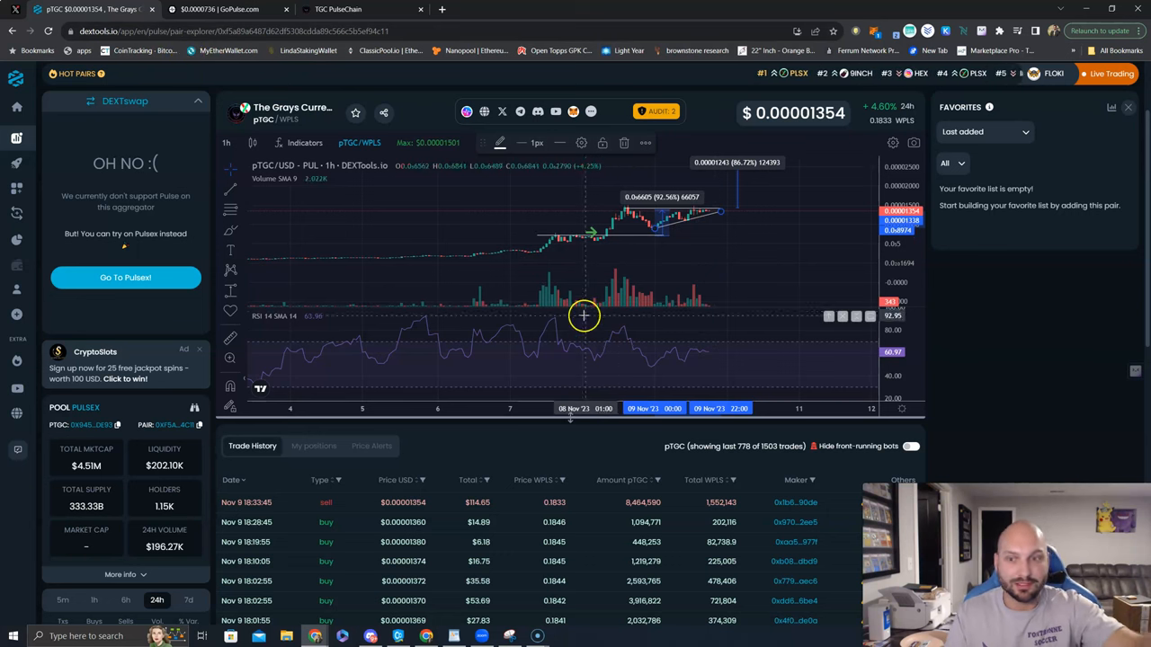
pyautogui.moveTo(403, 93)
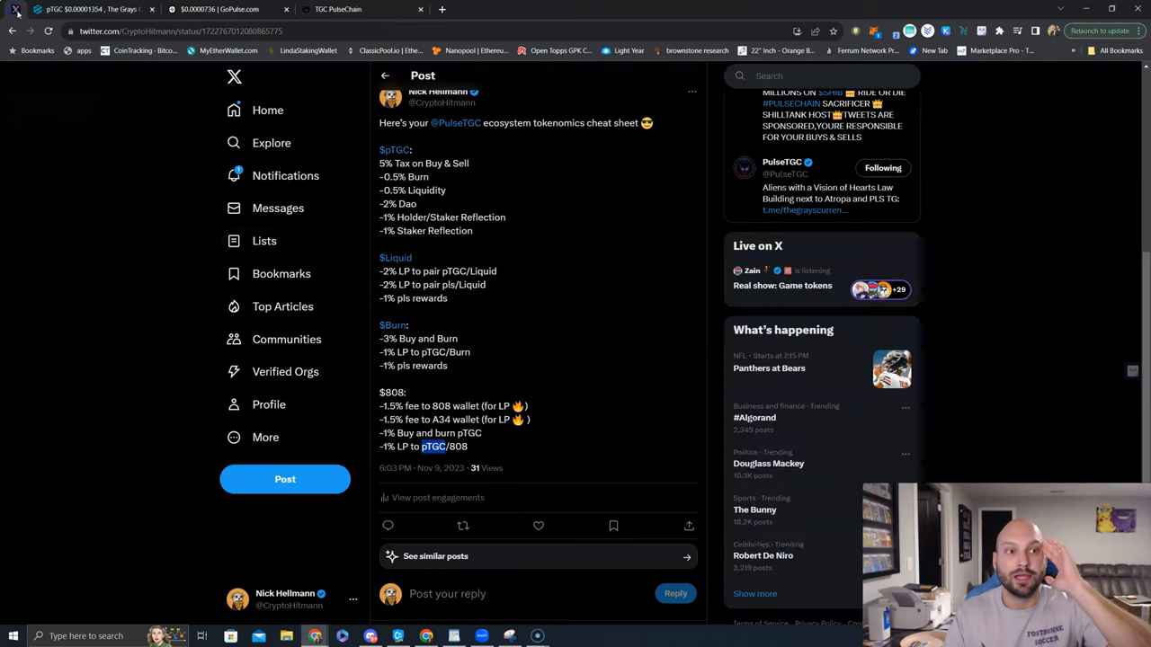
pyautogui.moveTo(410, 178)
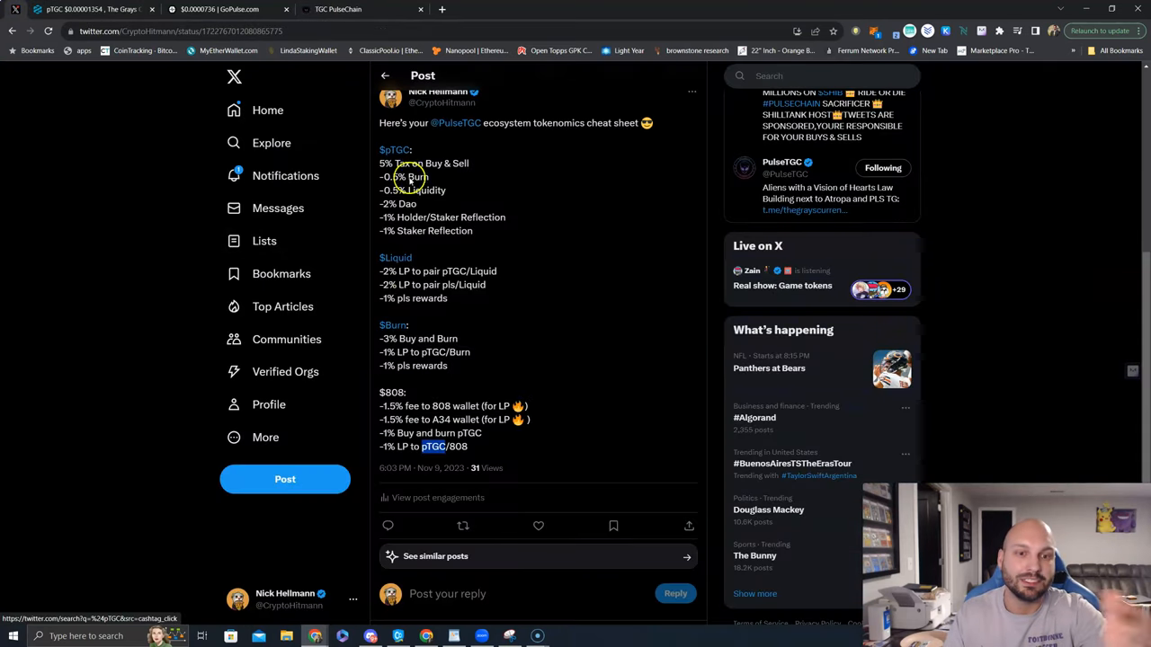
pyautogui.moveTo(518, 336)
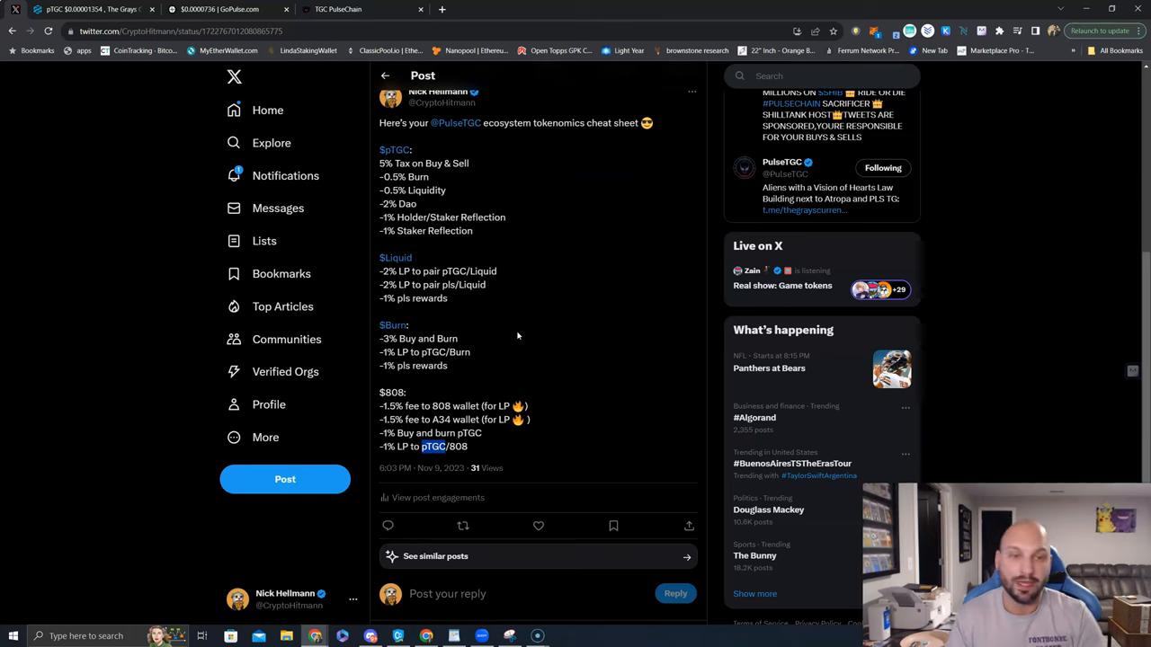
pyautogui.moveTo(637, 256)
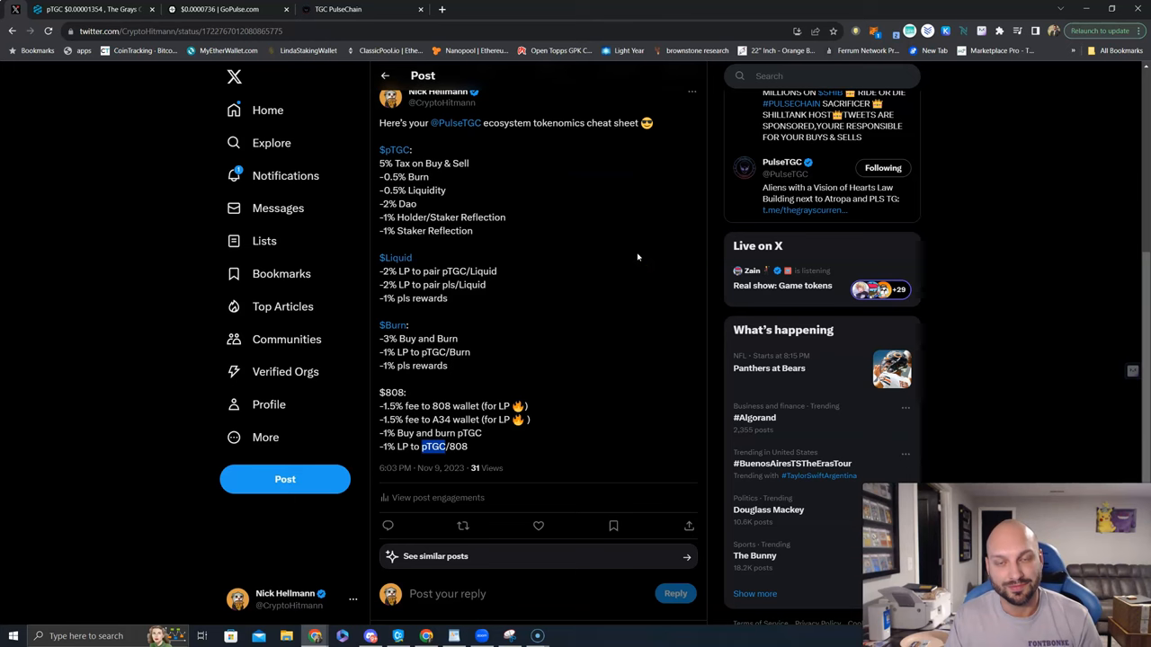
pyautogui.moveTo(410, 216)
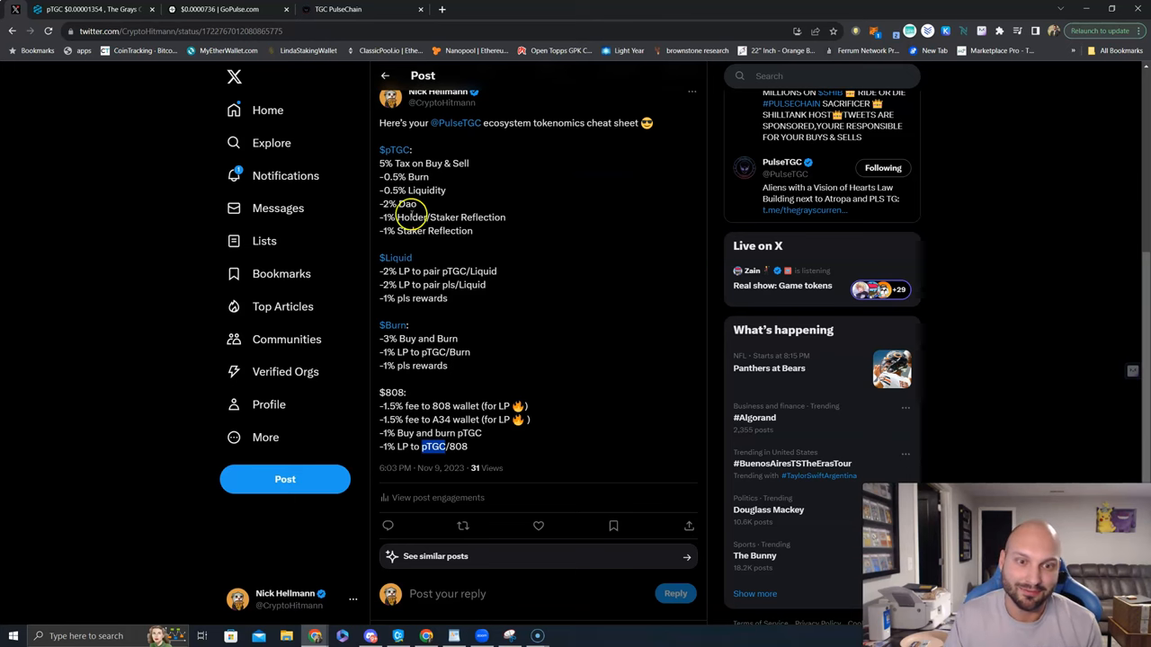
pyautogui.moveTo(448, 363)
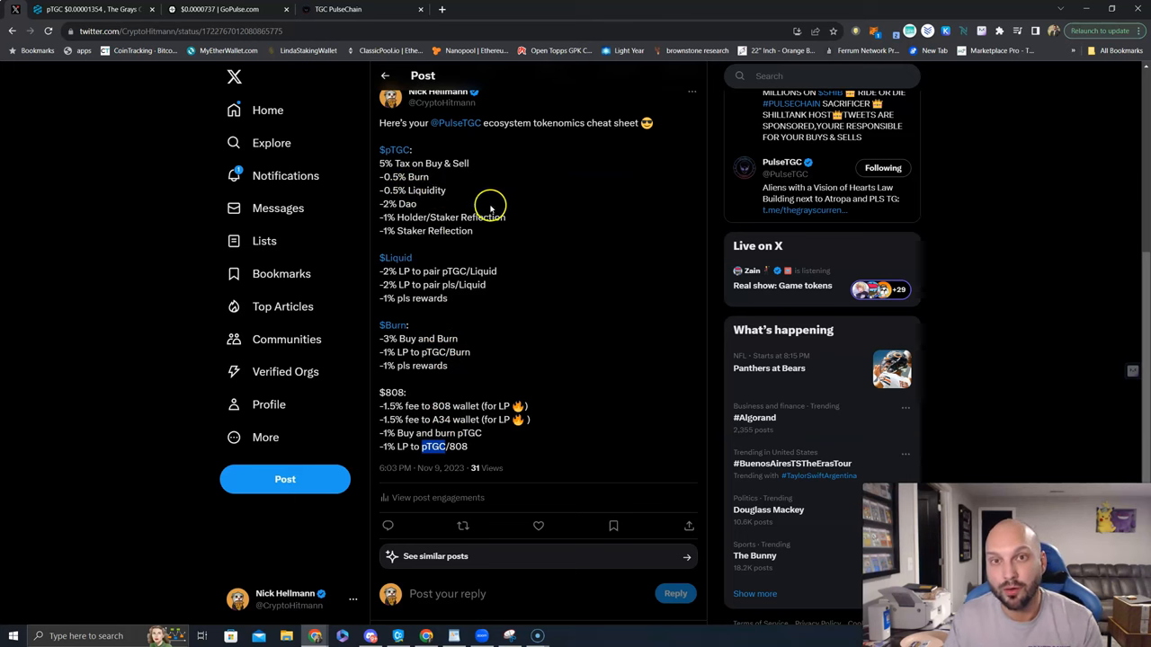
pyautogui.moveTo(421, 259)
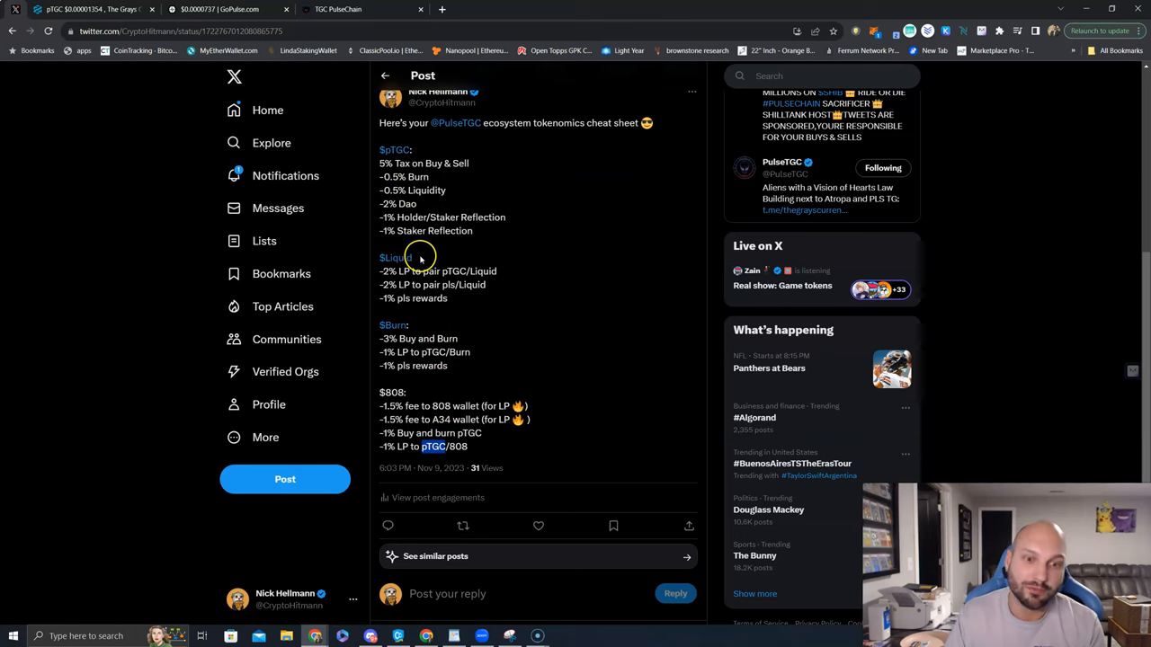
pyautogui.moveTo(435, 292)
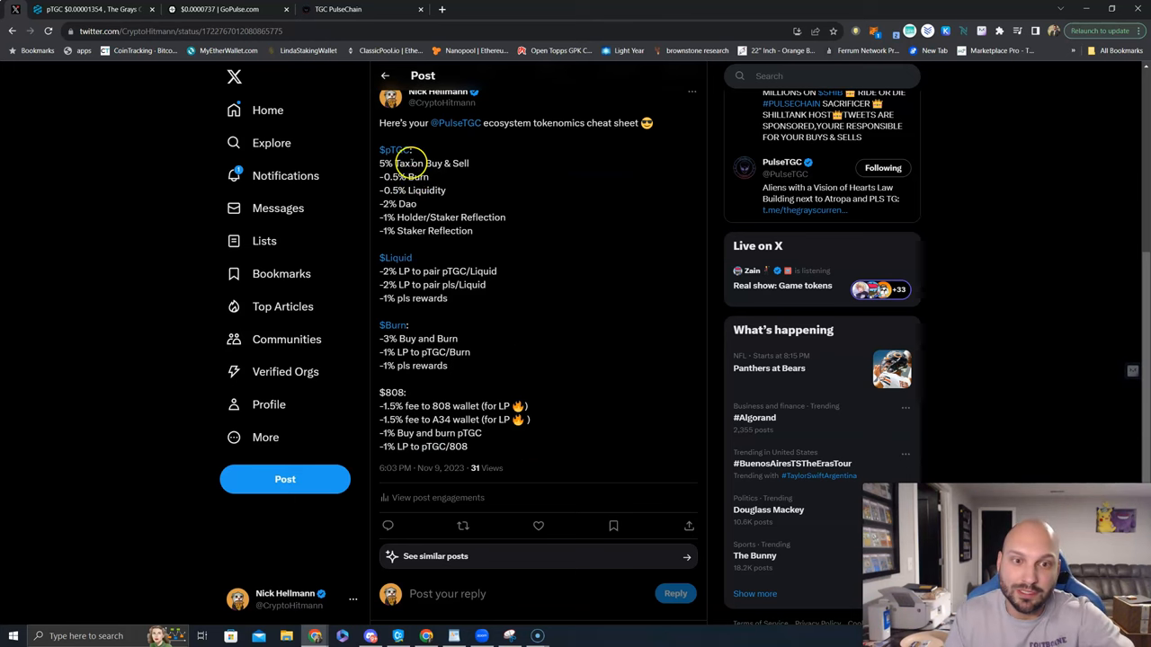
pyautogui.moveTo(503, 207)
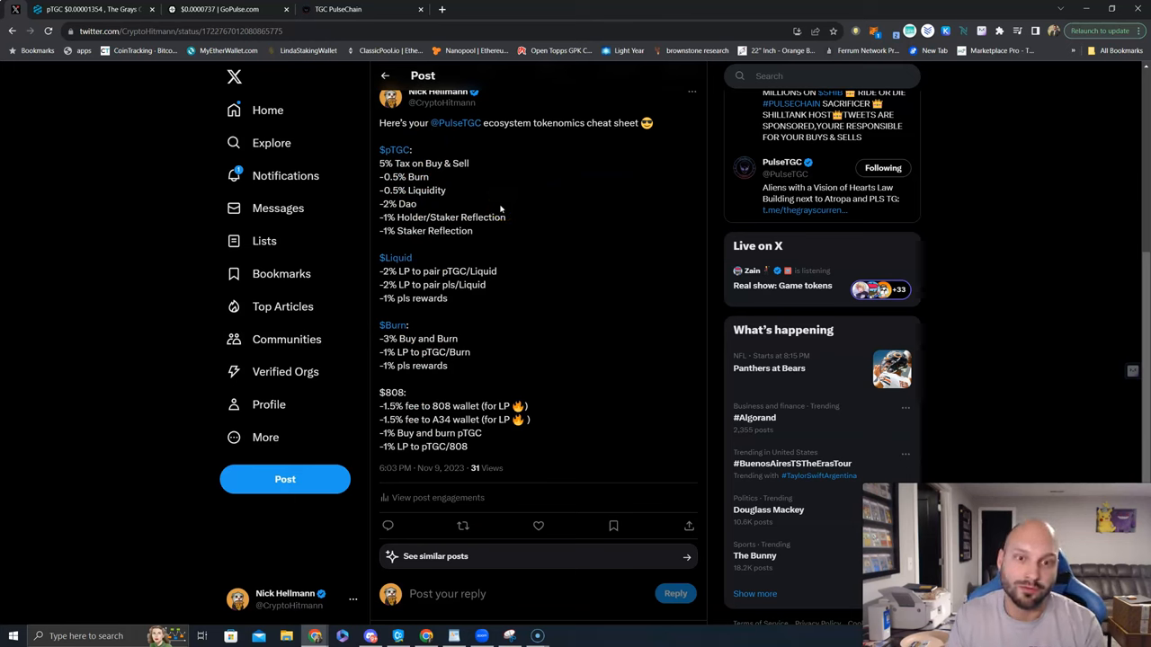
pyautogui.moveTo(392, 151)
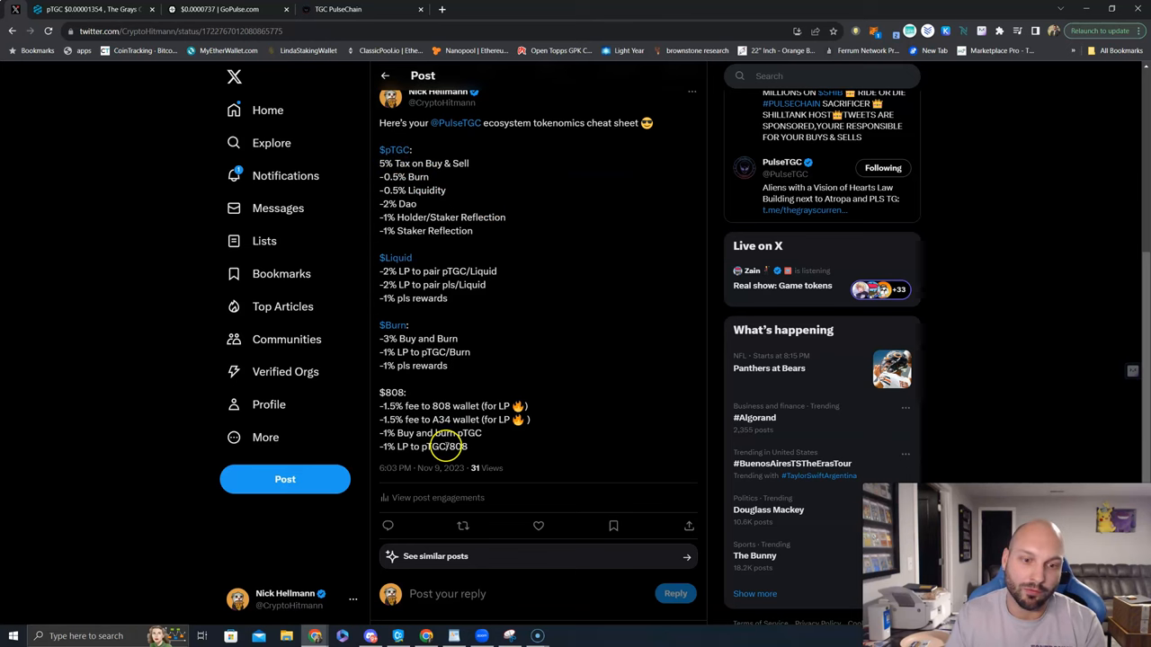
pyautogui.moveTo(428, 490)
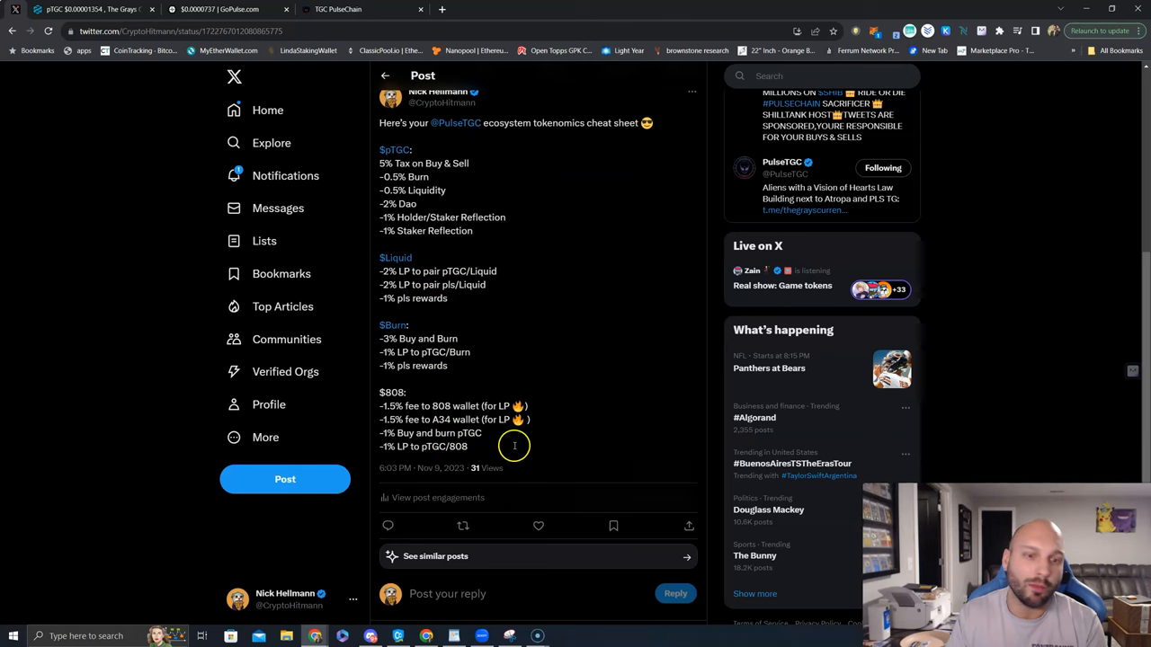
pyautogui.moveTo(471, 457)
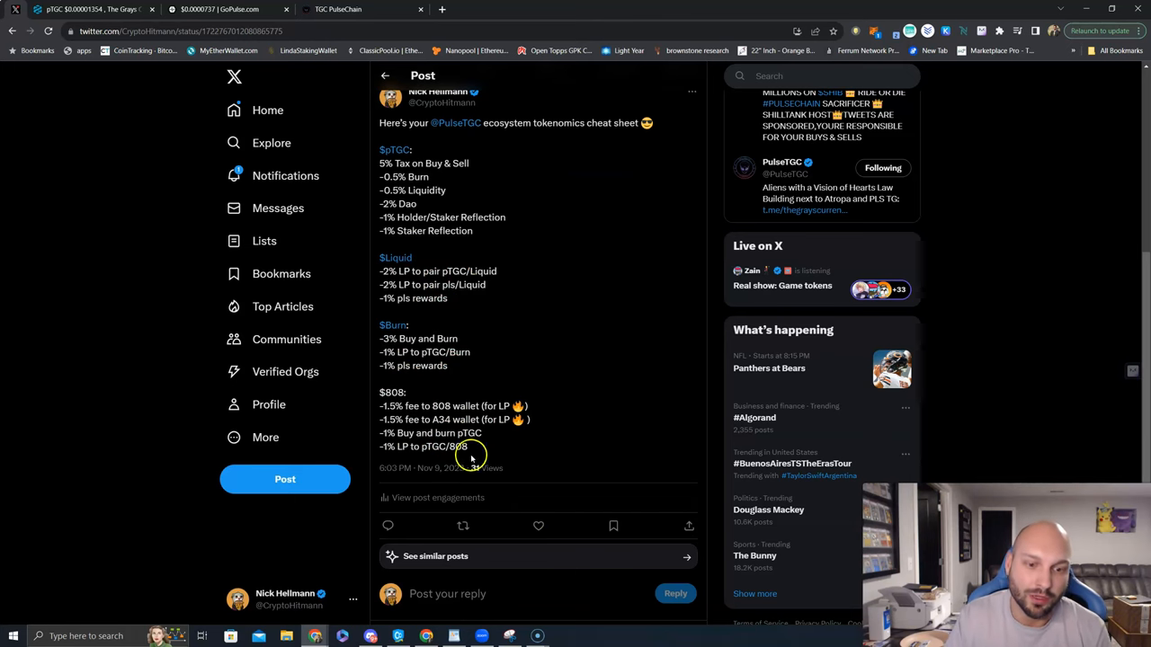
# - Highlight the pTGC tax lines, then return via DEXTools to the Discord pTGC call
pyautogui.moveTo(378, 432); pyautogui.dragTo(482, 431)
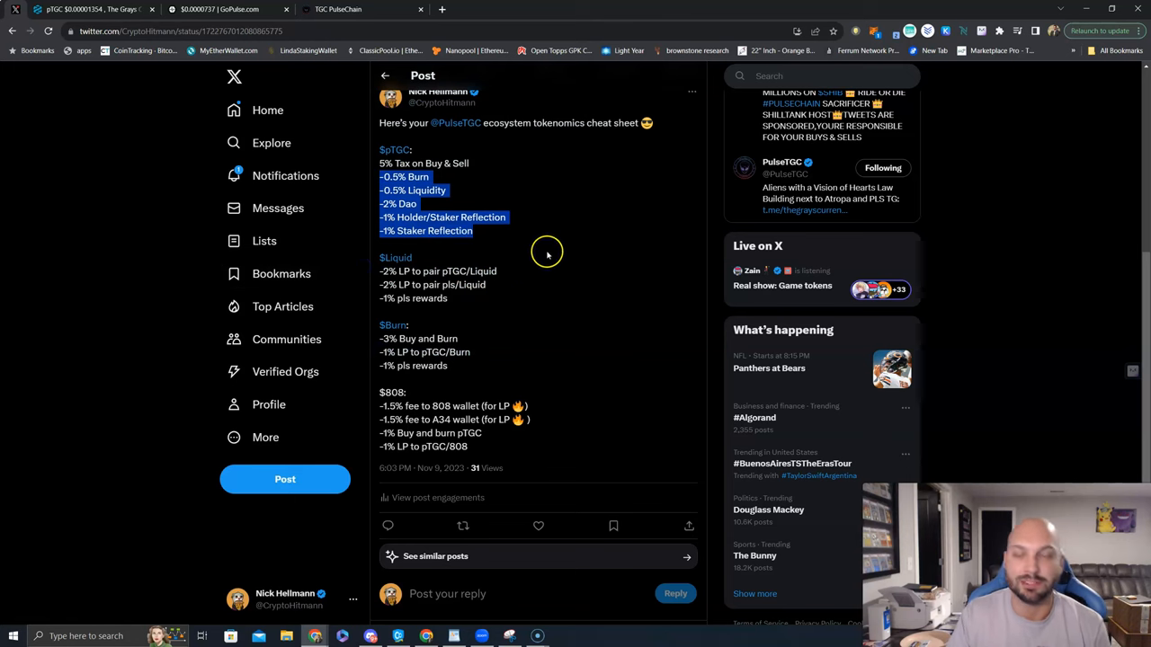
pyautogui.click(546, 268)
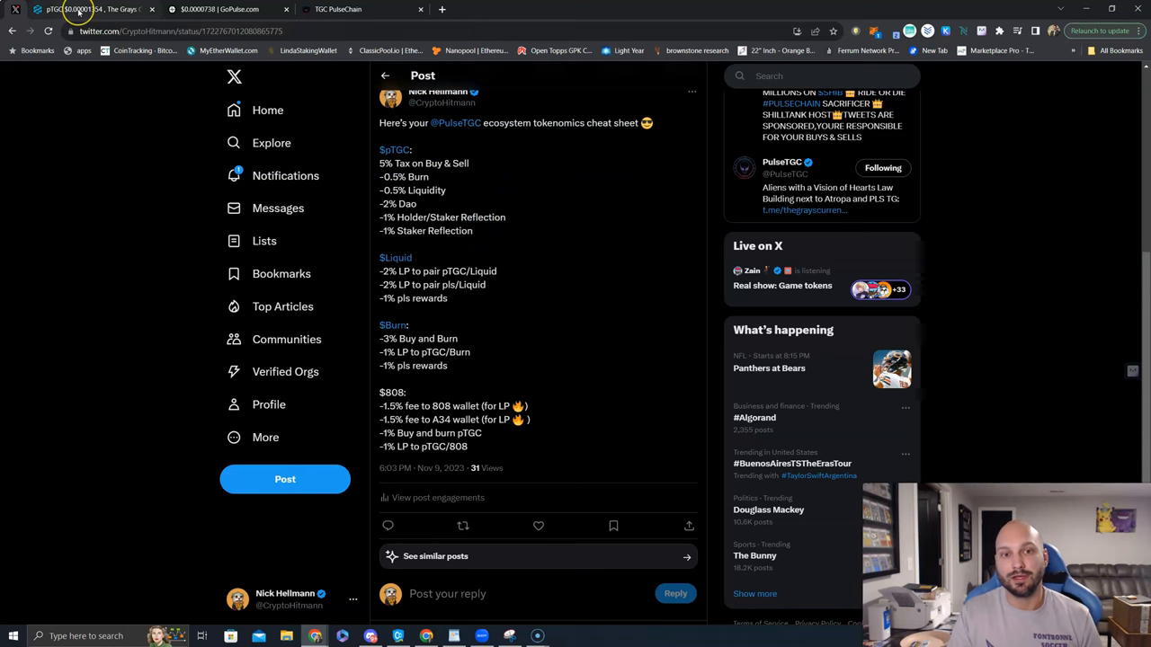
pyautogui.moveTo(81, 14)
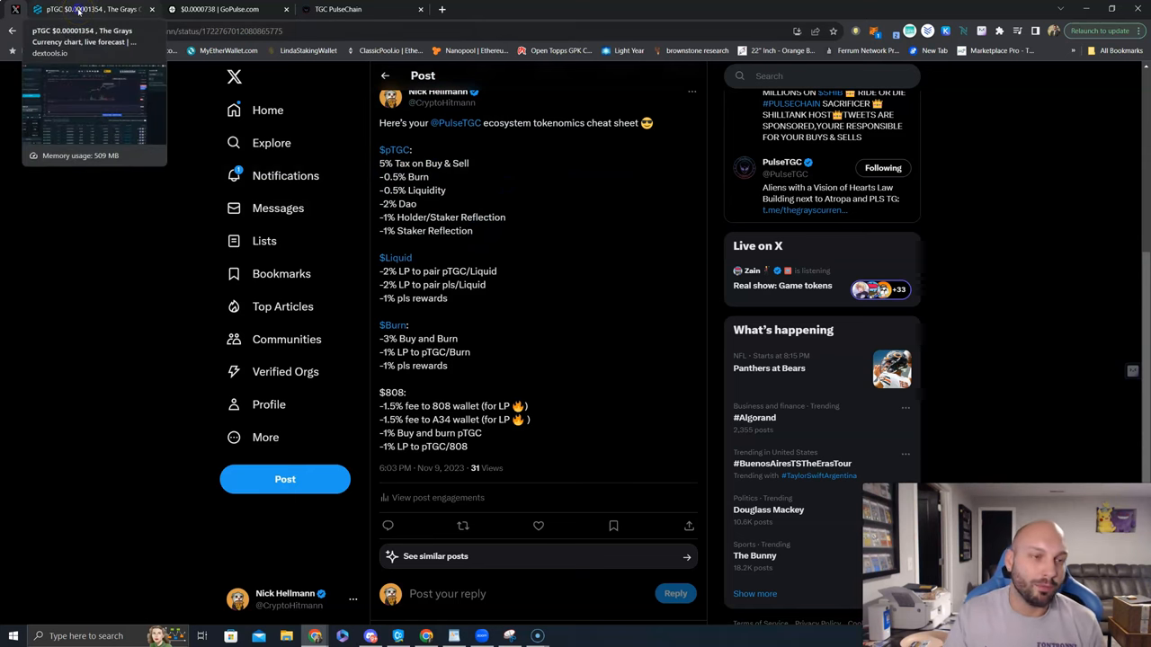
pyautogui.click(86, 10)
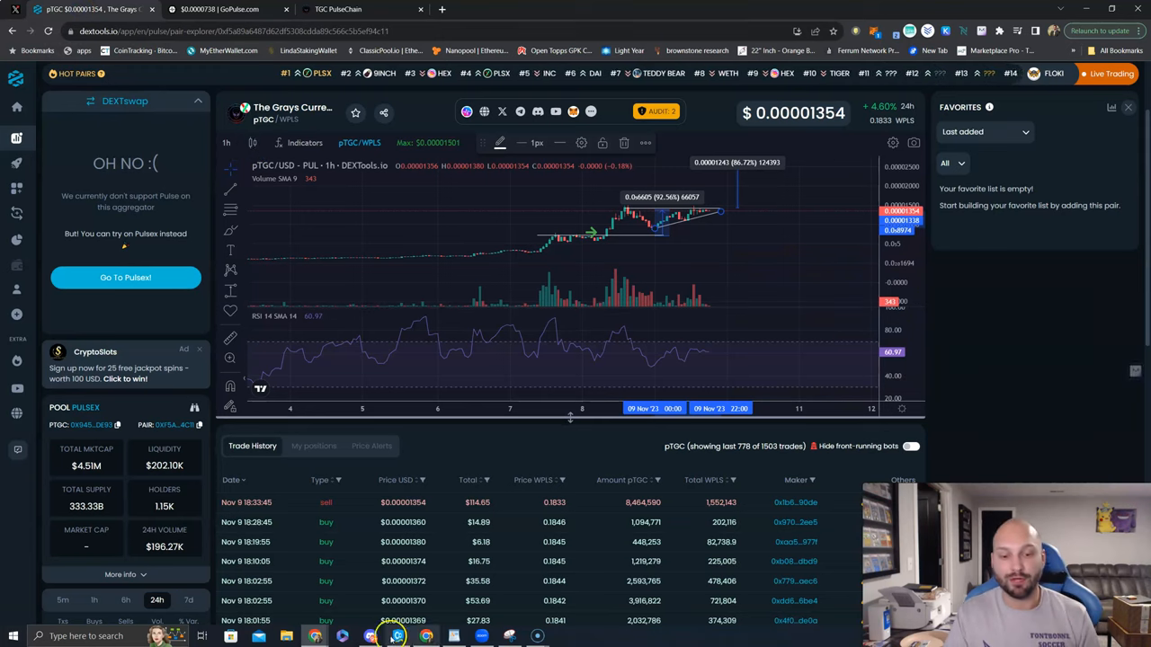
pyautogui.click(383, 633)
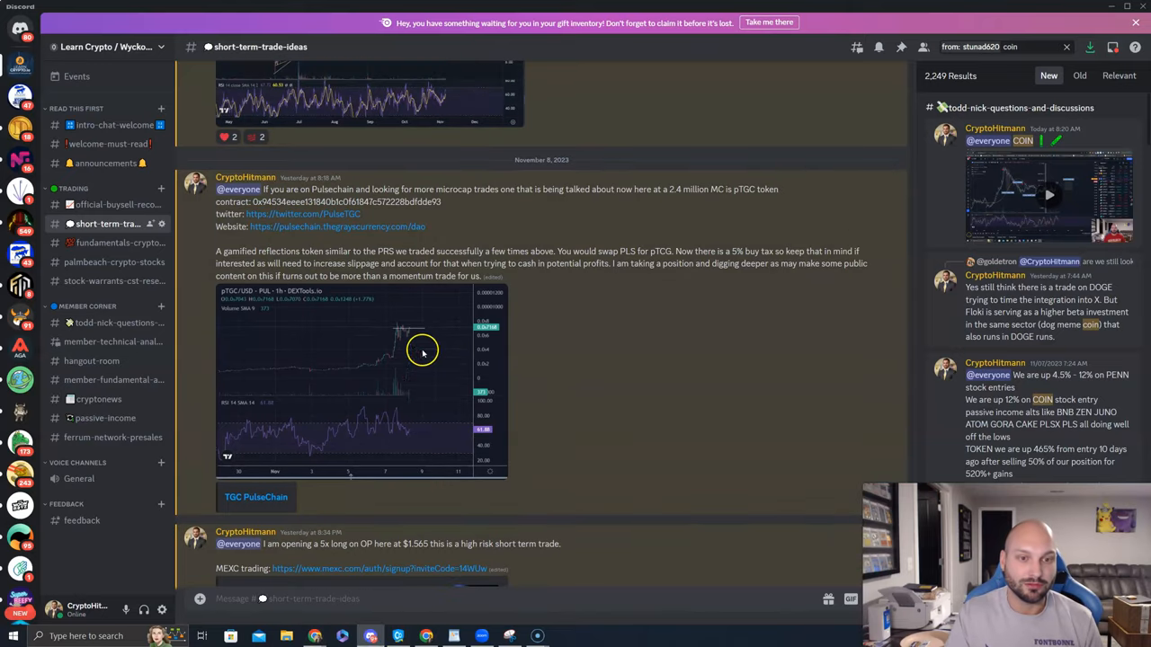